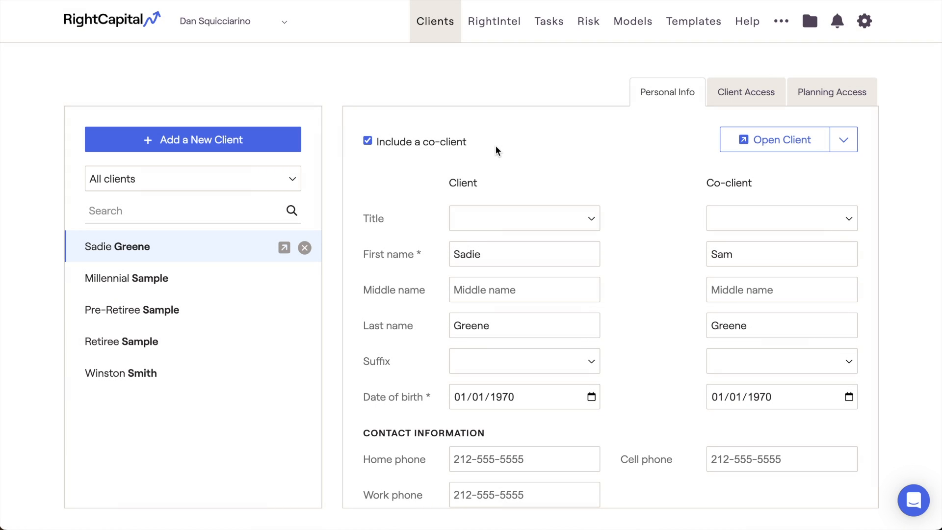
pyautogui.moveTo(588, 21)
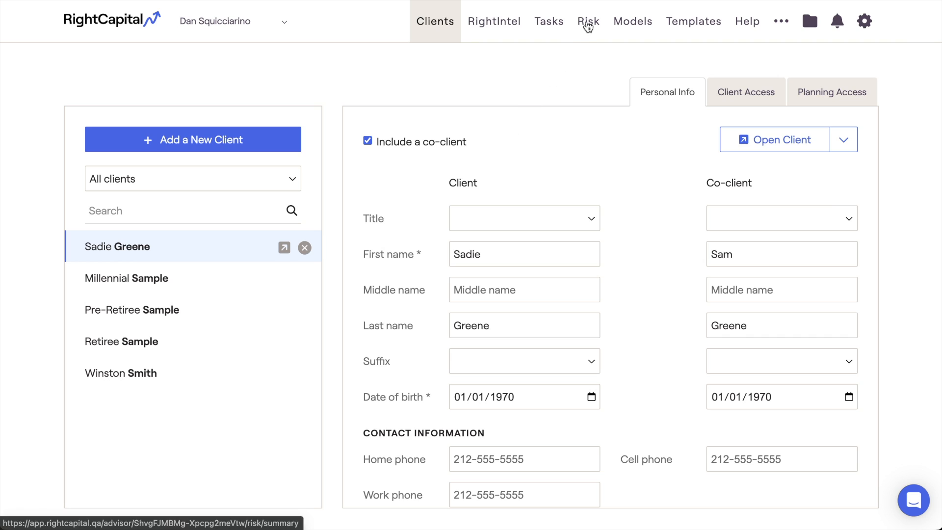
# - Tour the advisor Risk module: household summary, portfolio models, questionnaires and tolerance categories
pyautogui.click(587, 21)
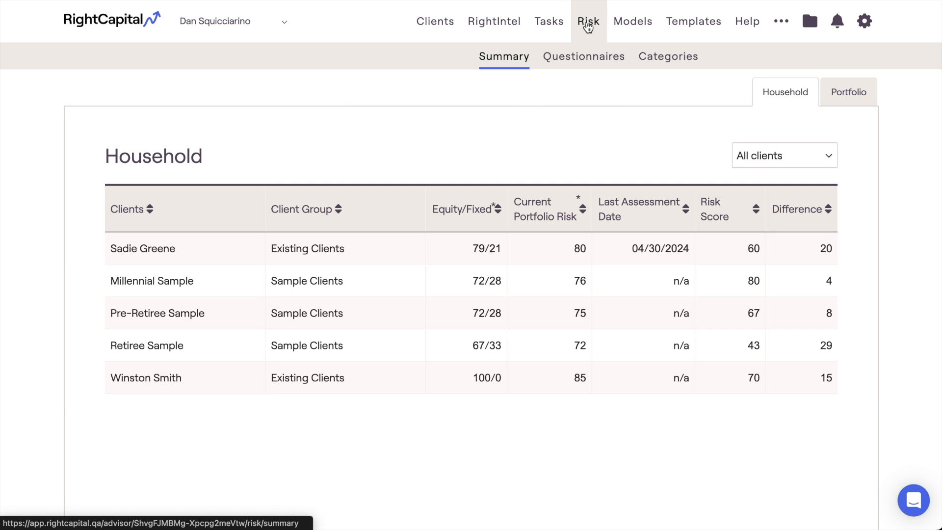
pyautogui.moveTo(697, 94)
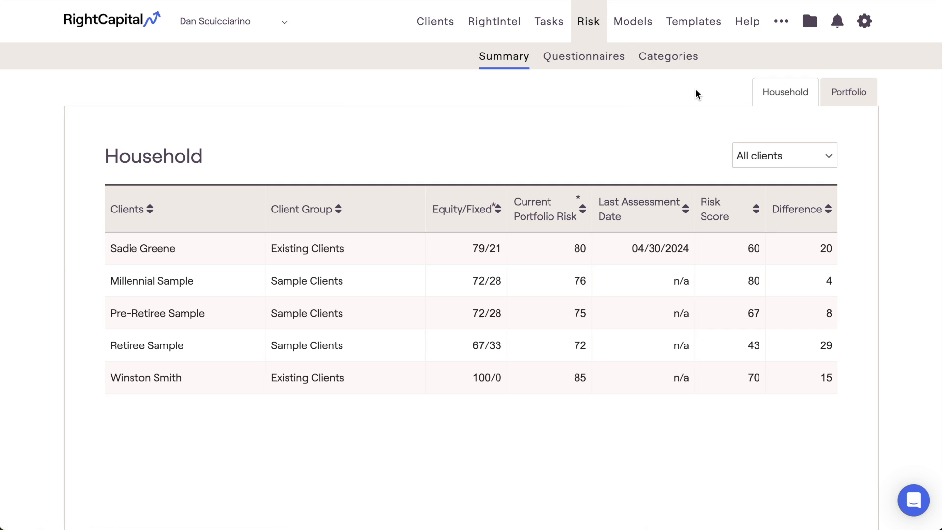
pyautogui.click(849, 92)
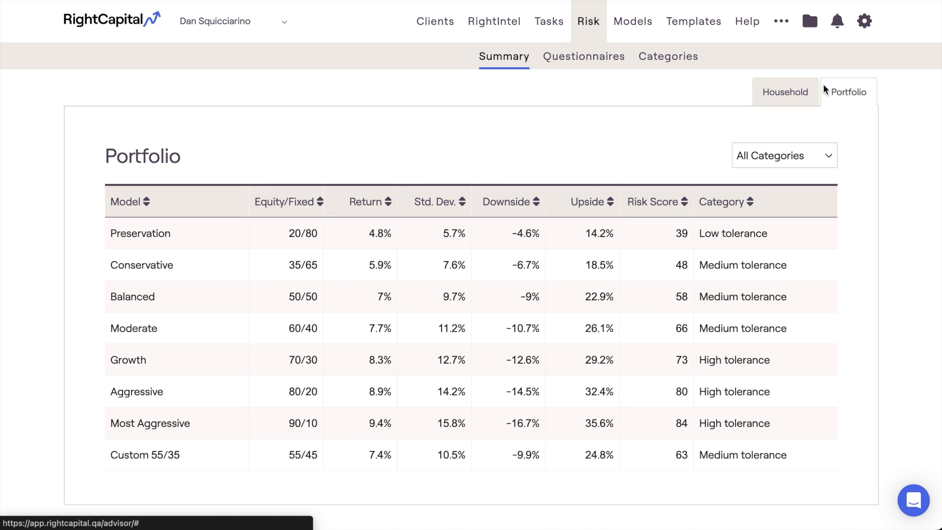
pyautogui.click(583, 56)
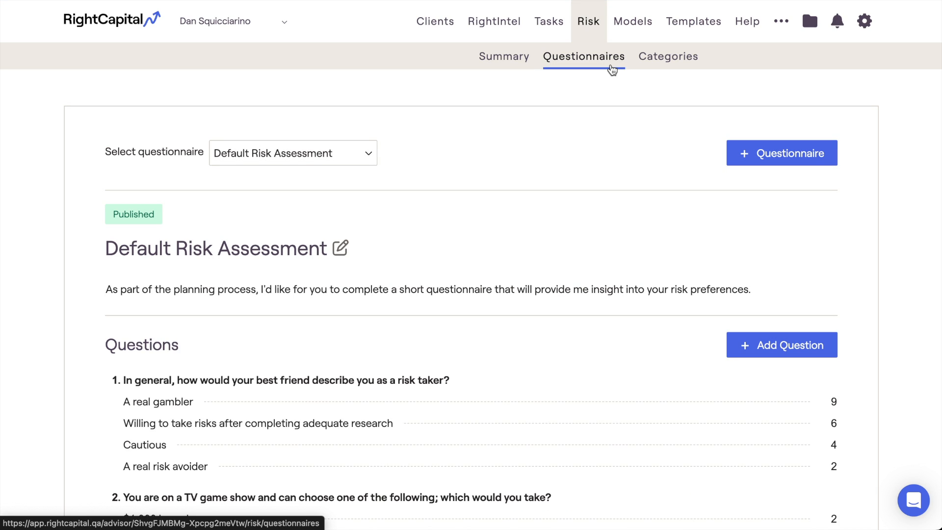
pyautogui.click(667, 56)
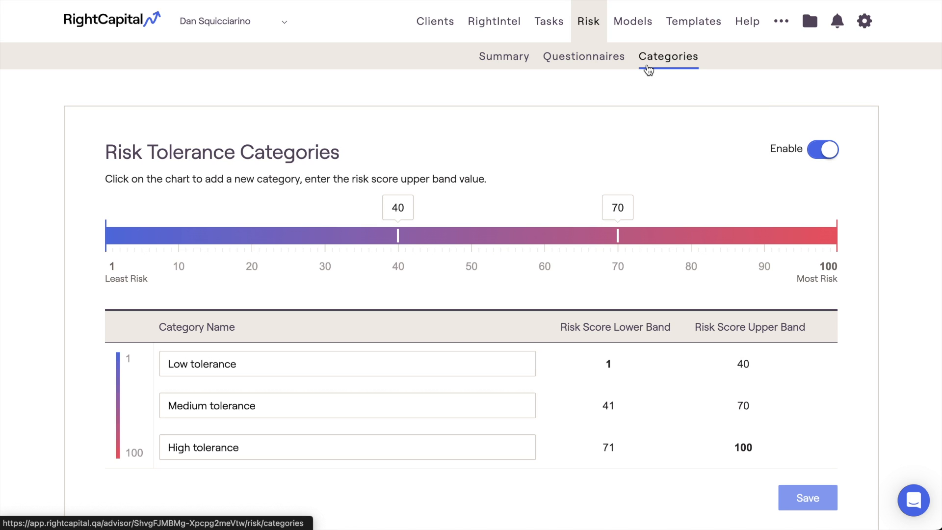
pyautogui.moveTo(608, 70)
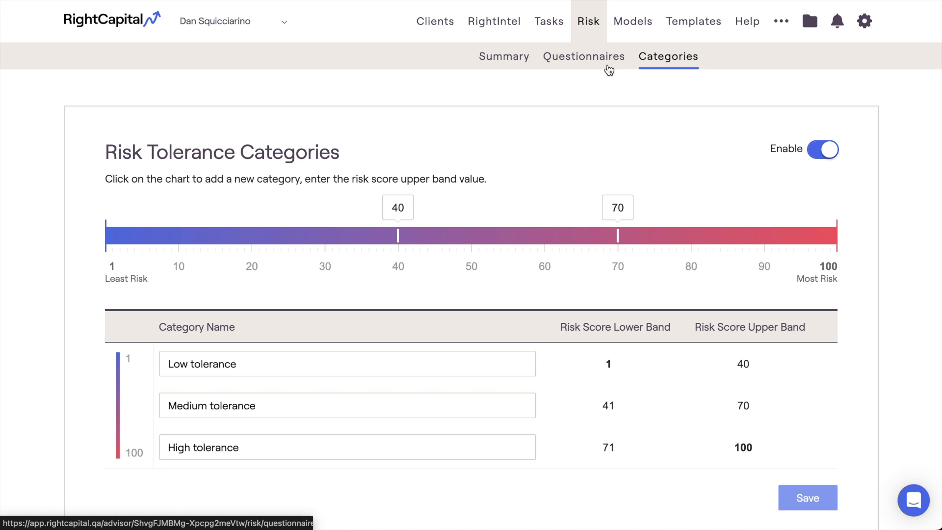
pyautogui.click(504, 55)
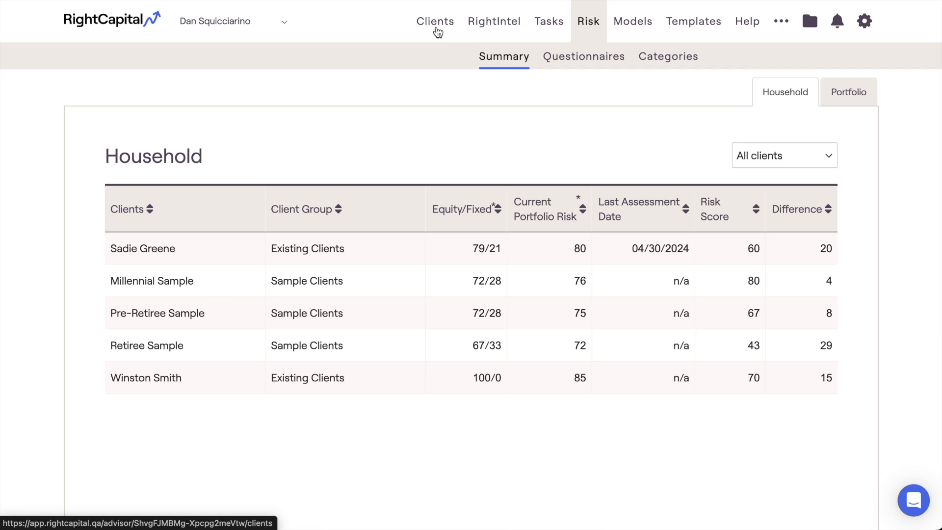
# - From the client list, enter the first client's plan and go to Investment > Risk Analysis
pyautogui.click(434, 21)
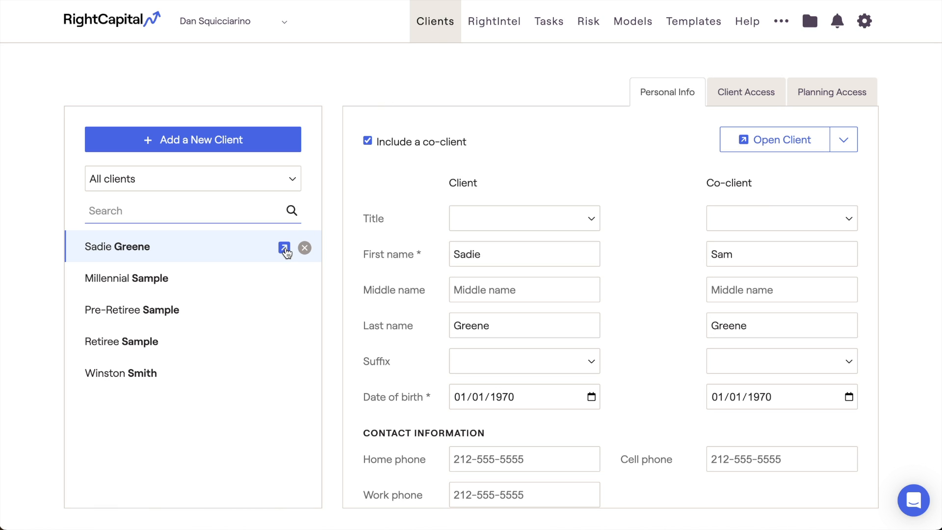
pyautogui.click(284, 246)
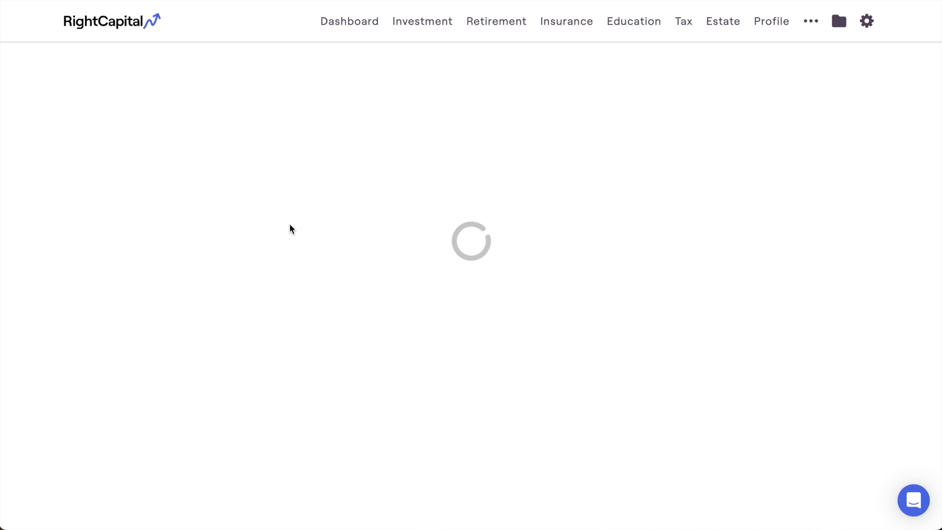
pyautogui.click(421, 20)
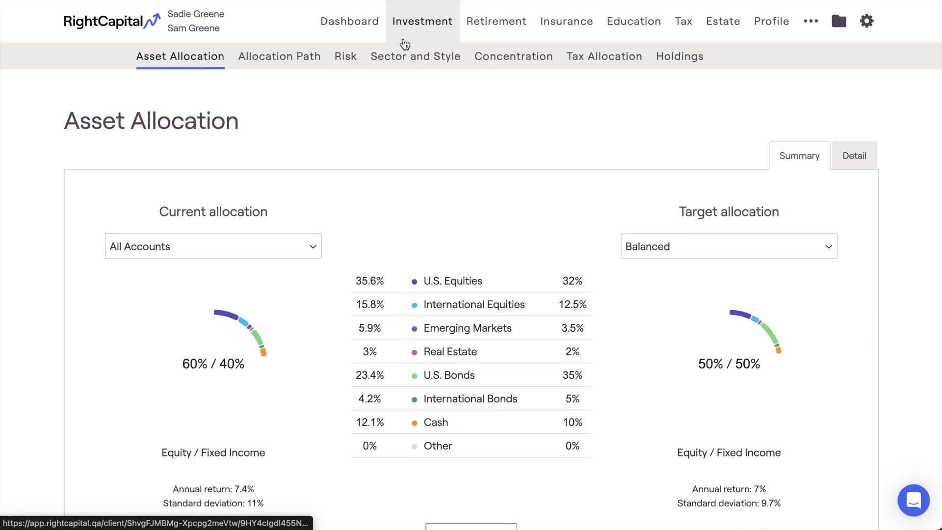
pyautogui.click(345, 56)
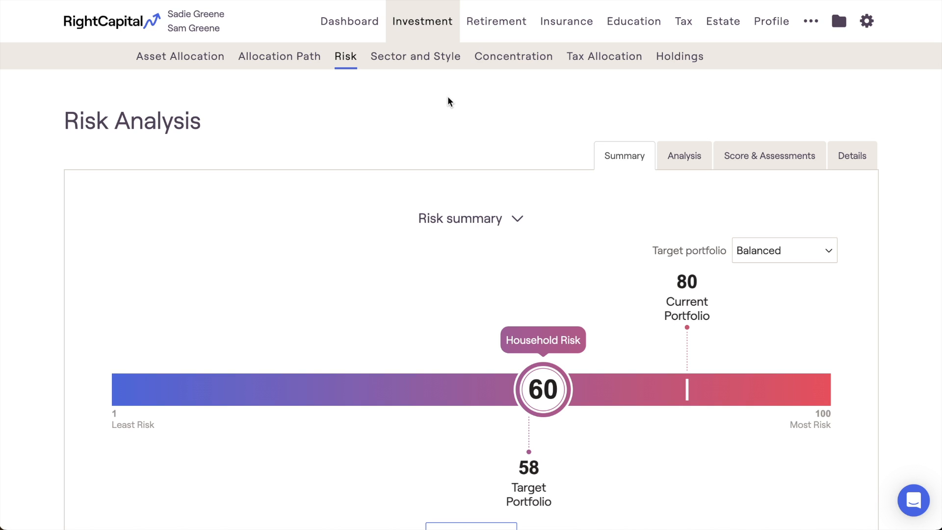
pyautogui.moveTo(528, 331)
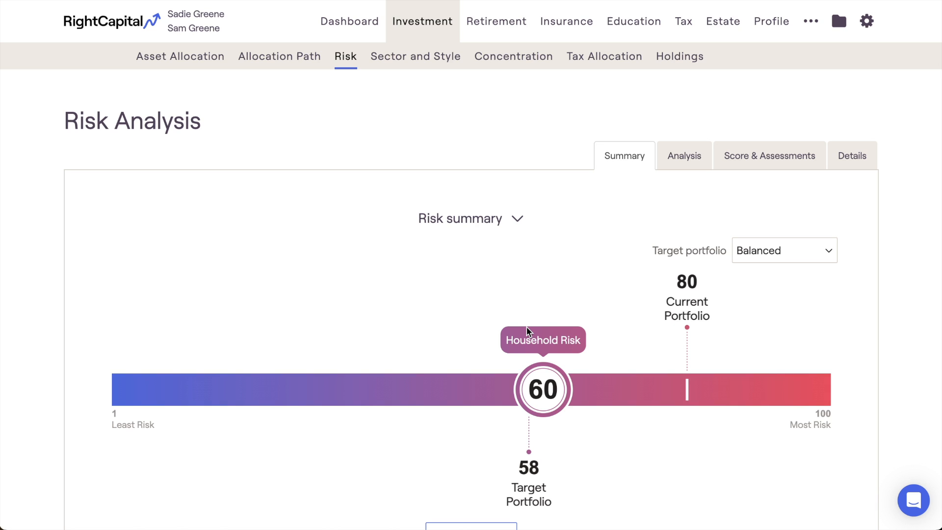
pyautogui.click(769, 156)
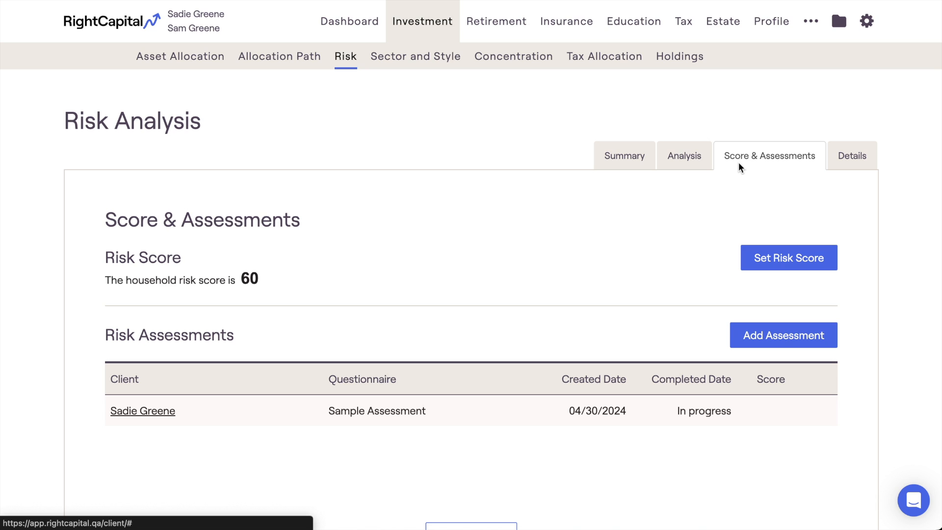
pyautogui.click(787, 258)
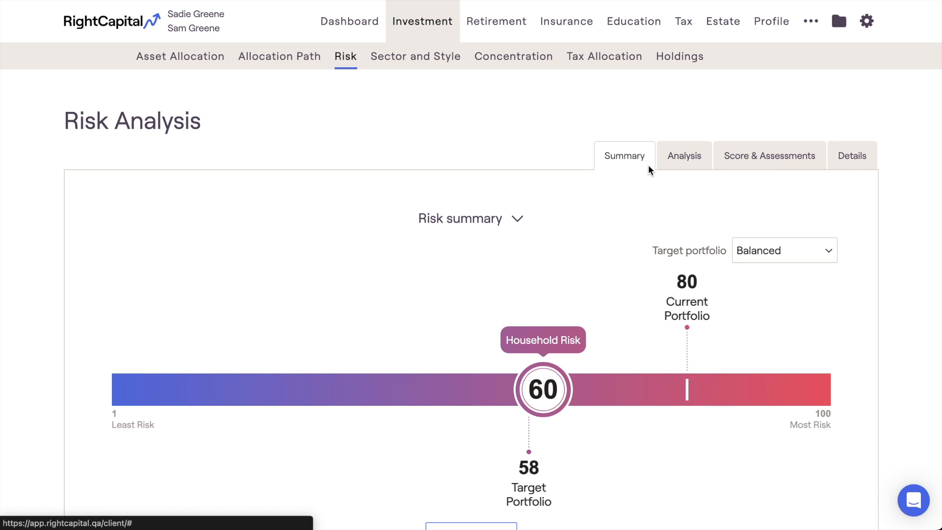
pyautogui.moveTo(681, 292)
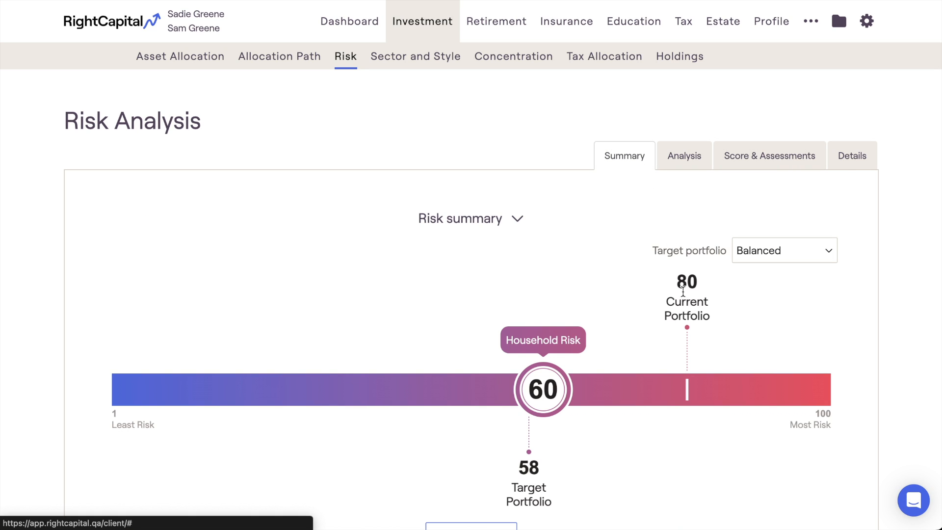
pyautogui.moveTo(714, 293)
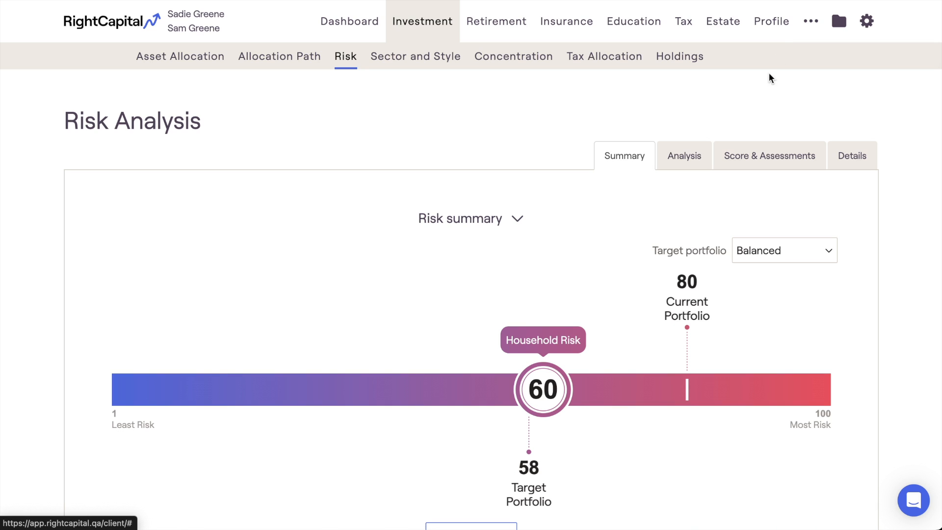
pyautogui.moveTo(708, 288)
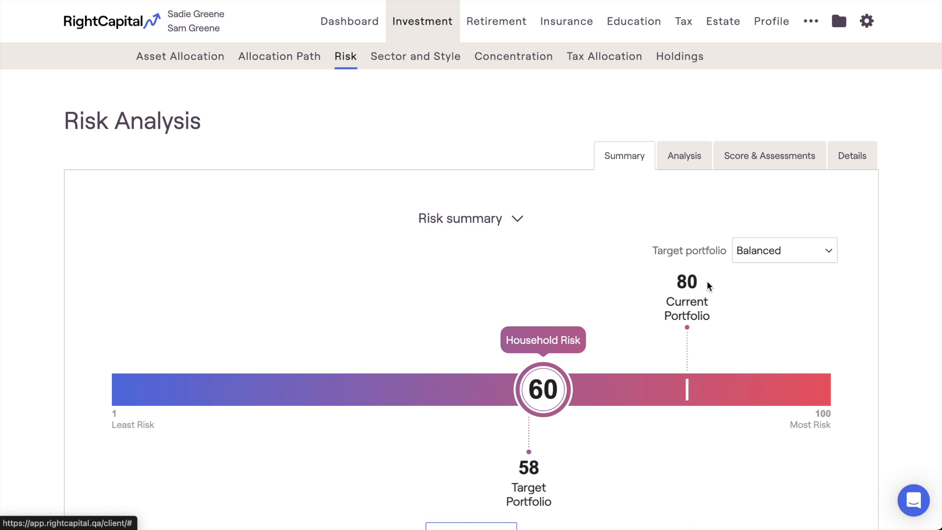
pyautogui.click(769, 156)
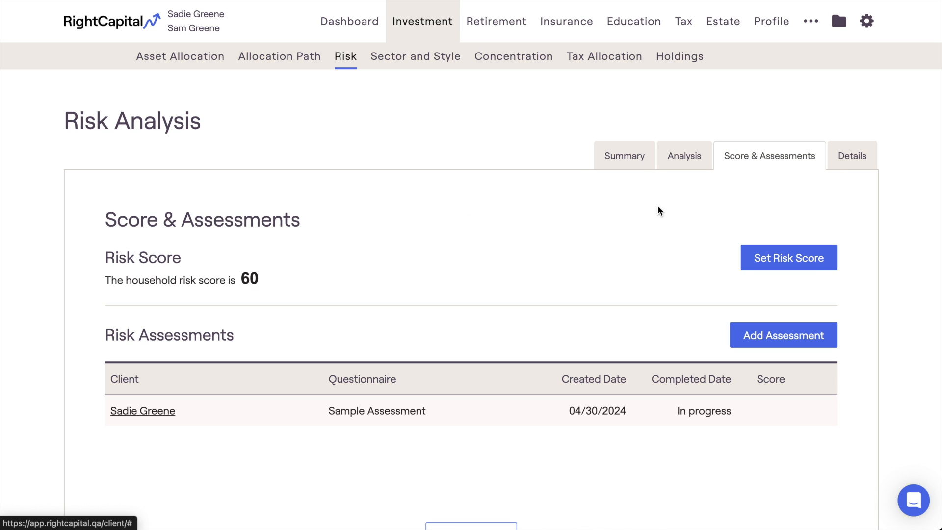
pyautogui.moveTo(247, 341)
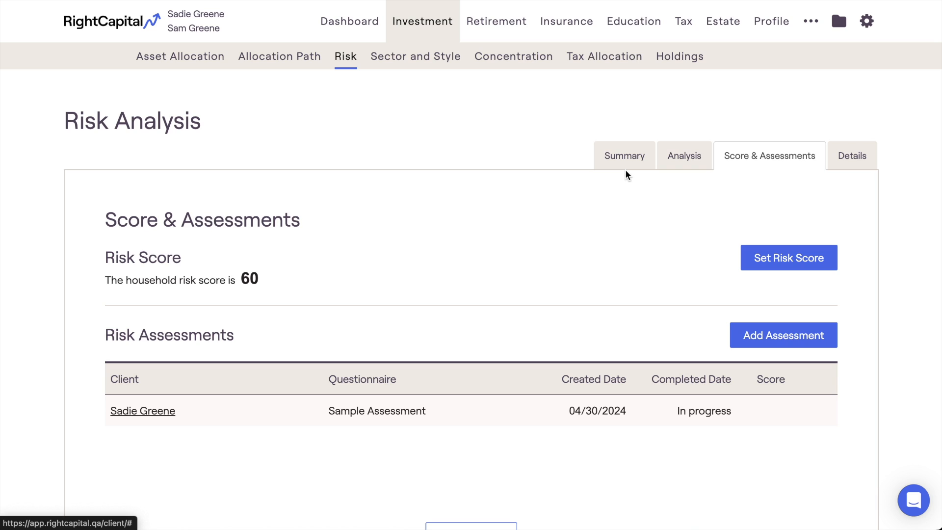
pyautogui.click(624, 156)
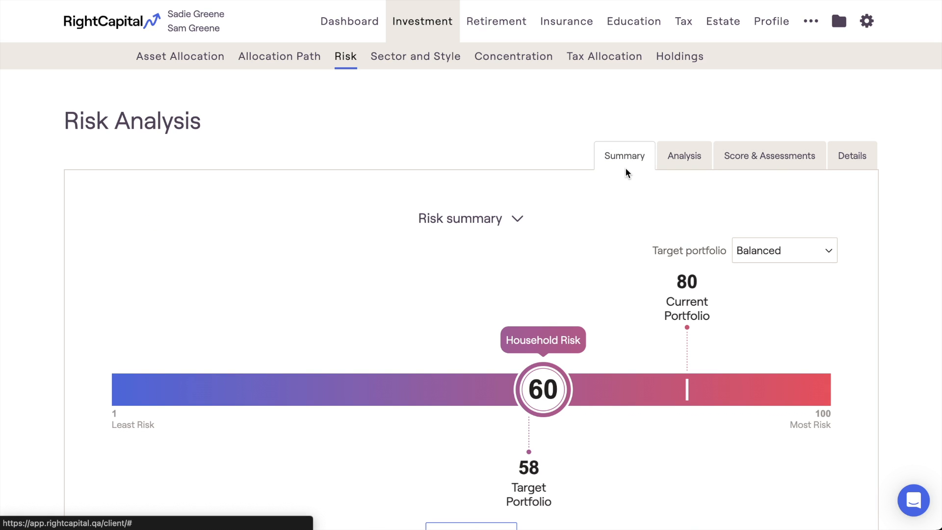
pyautogui.moveTo(306, 79)
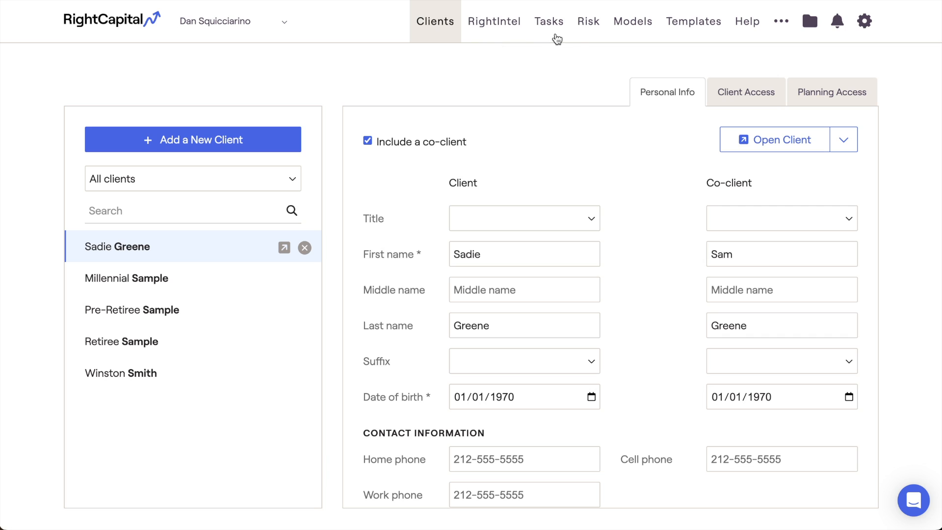
pyautogui.click(588, 20)
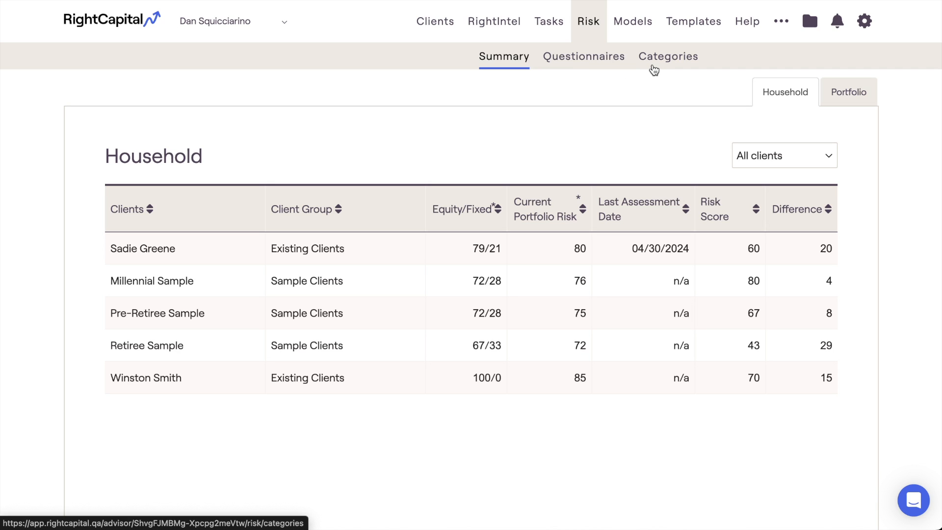
pyautogui.moveTo(638, 88)
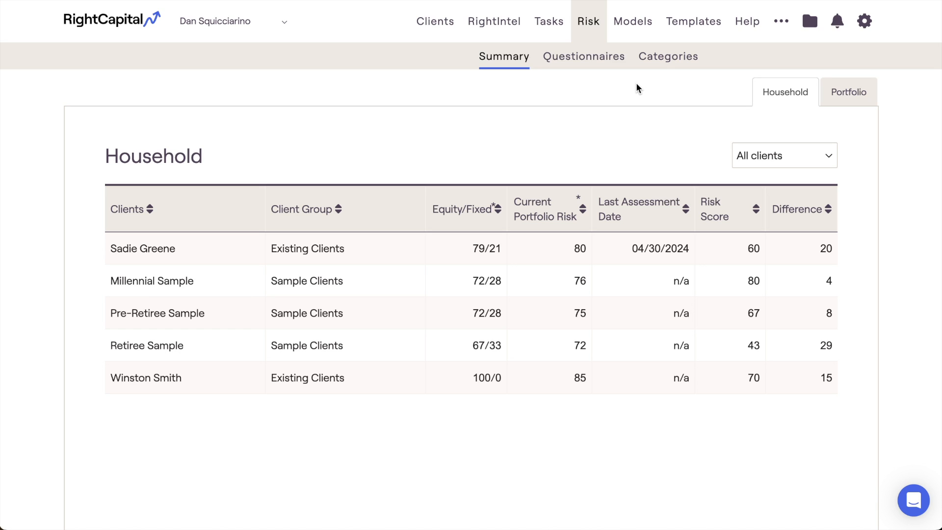
pyautogui.moveTo(496, 215)
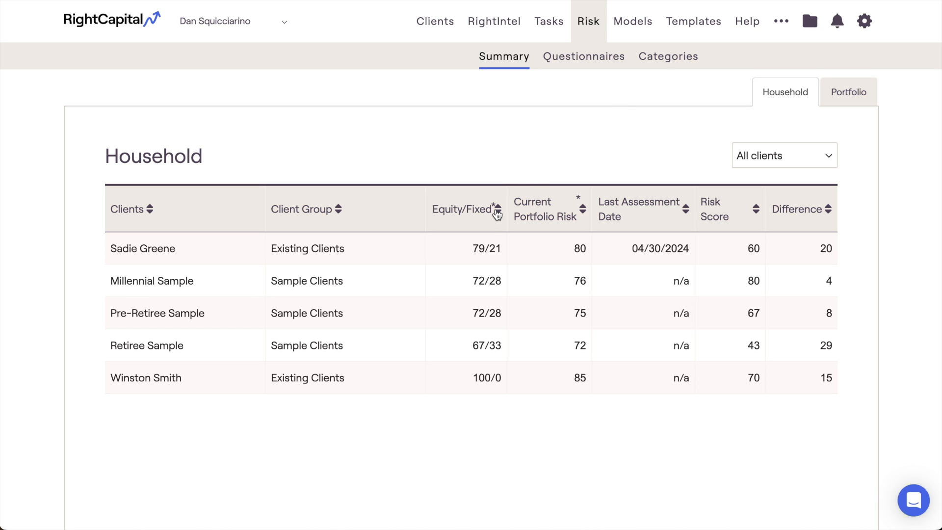
pyautogui.moveTo(539, 226)
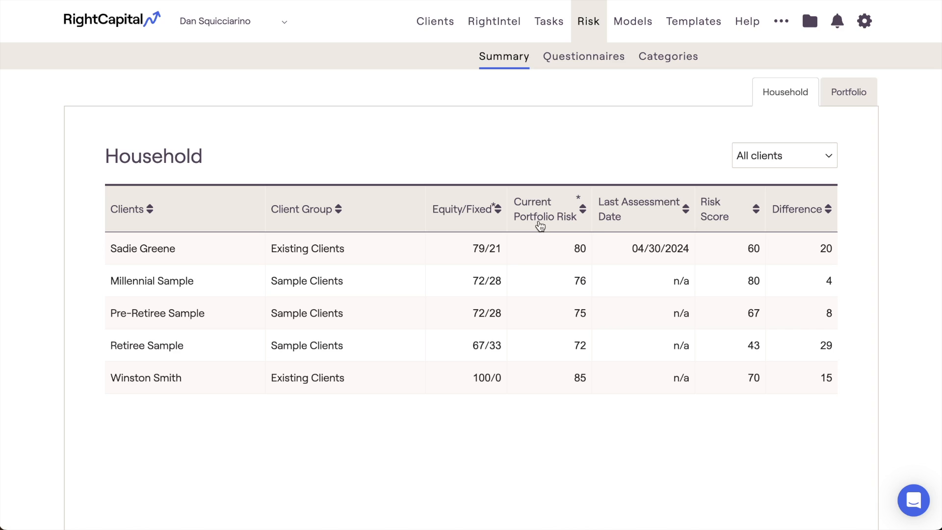
pyautogui.moveTo(546, 224)
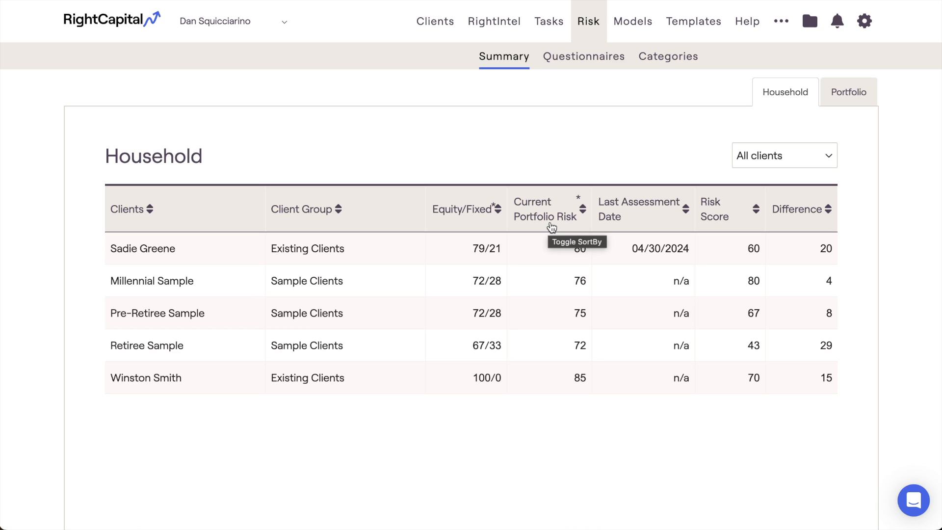
pyautogui.moveTo(639, 229)
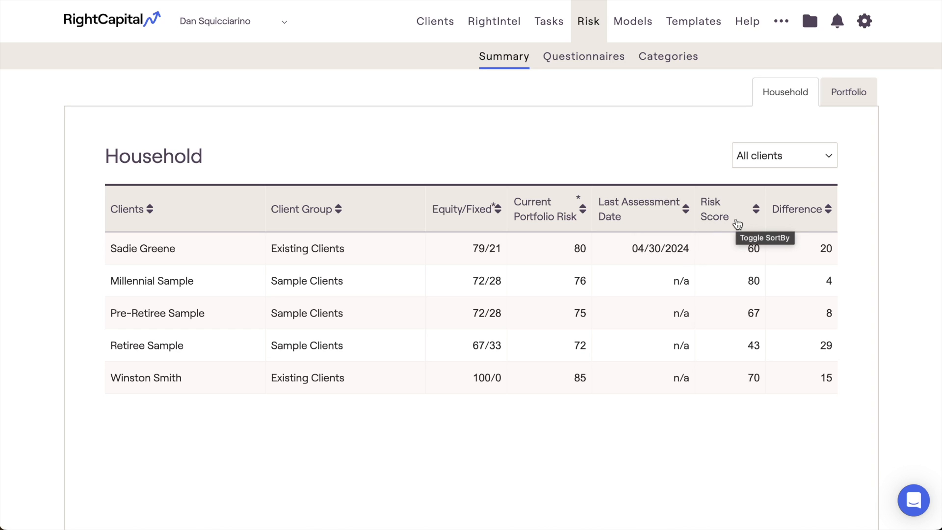
pyautogui.moveTo(788, 225)
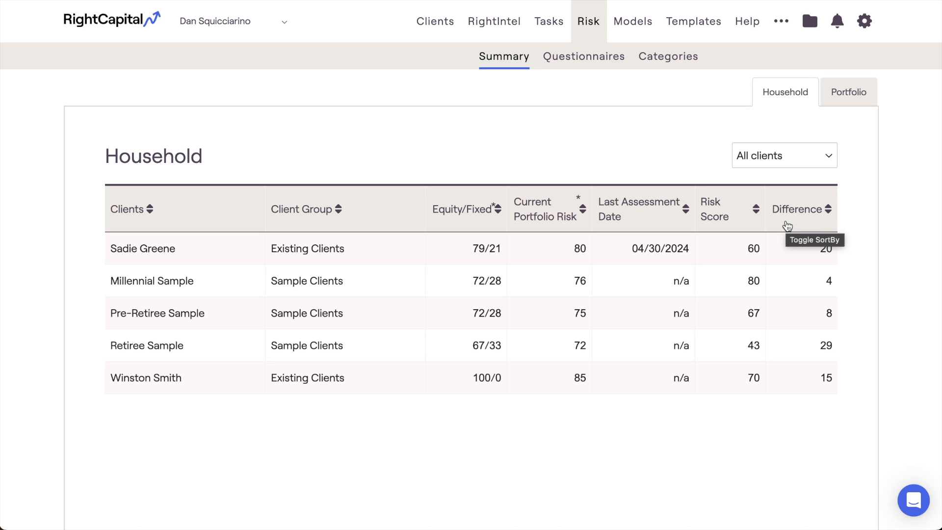
pyautogui.moveTo(821, 167)
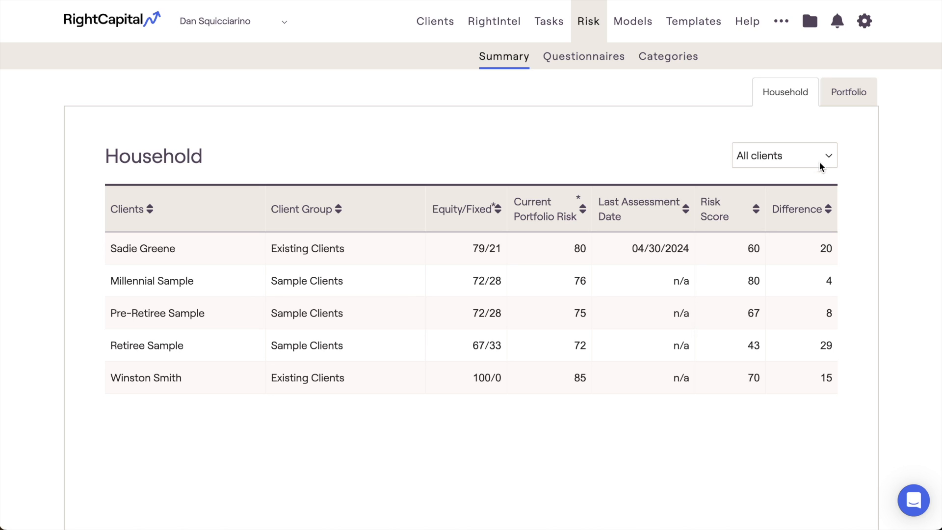
# - Review the portfolio models' risk table, then go to the risk questionnaires page
pyautogui.click(847, 92)
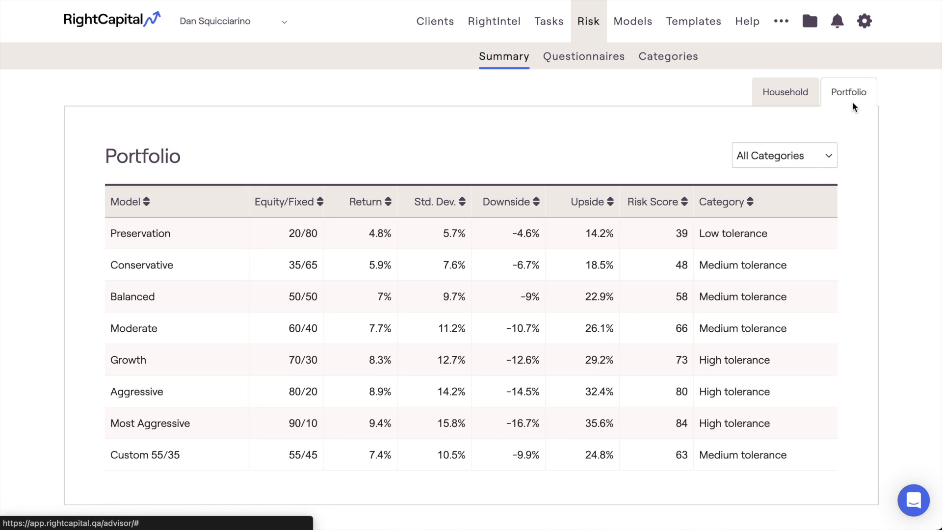
pyautogui.moveTo(665, 131)
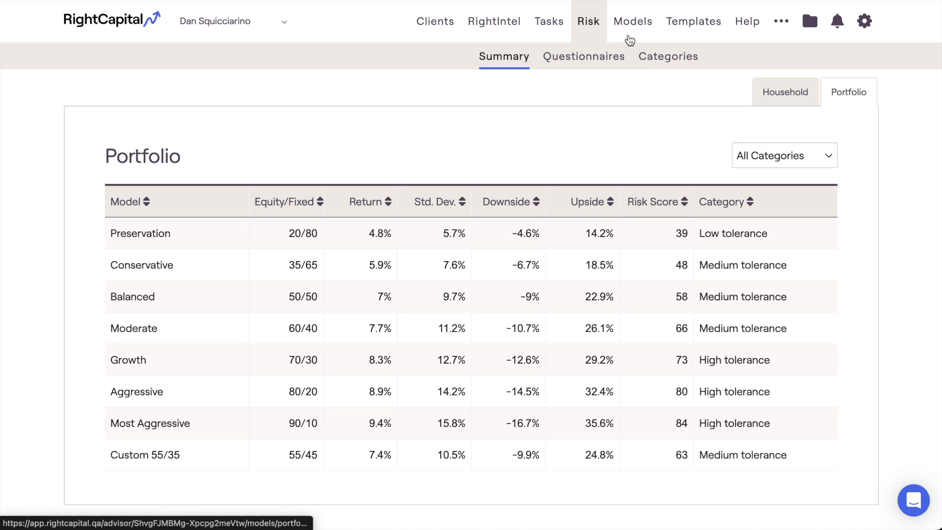
pyautogui.moveTo(681, 120)
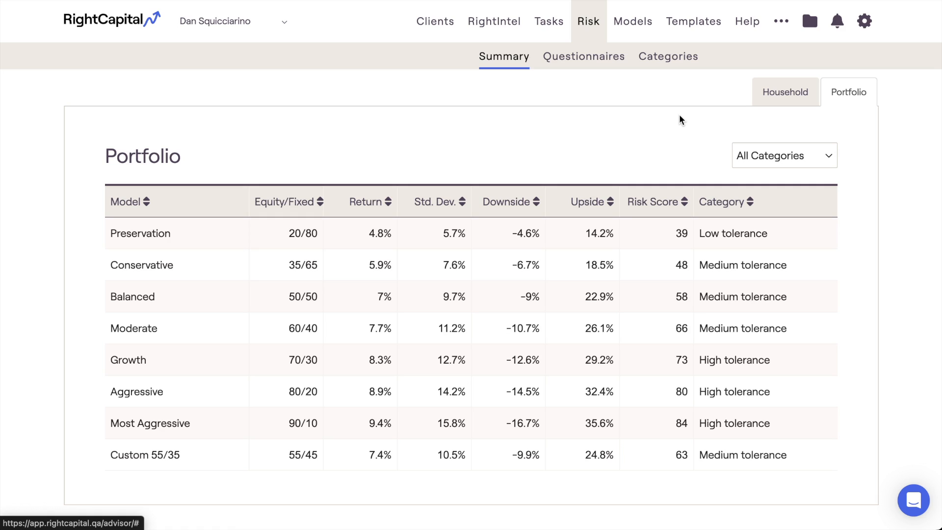
pyautogui.moveTo(668, 157)
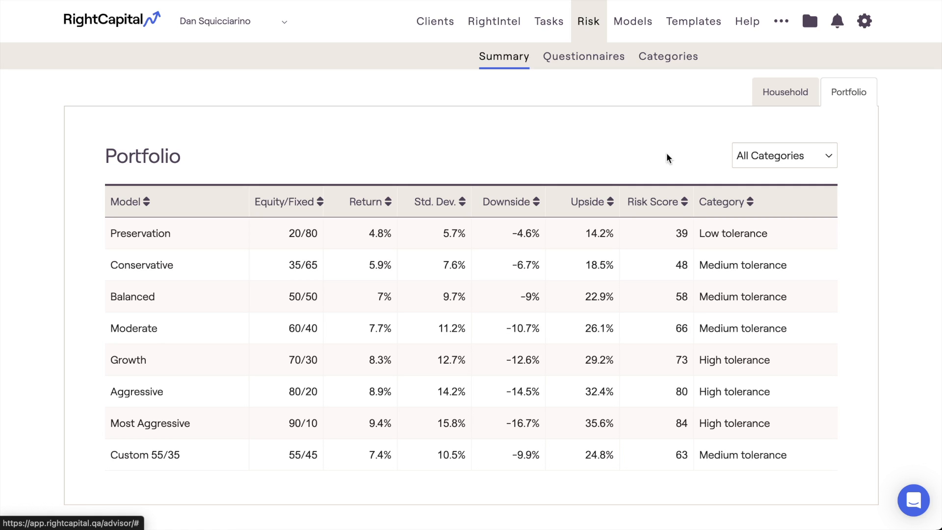
pyautogui.moveTo(653, 218)
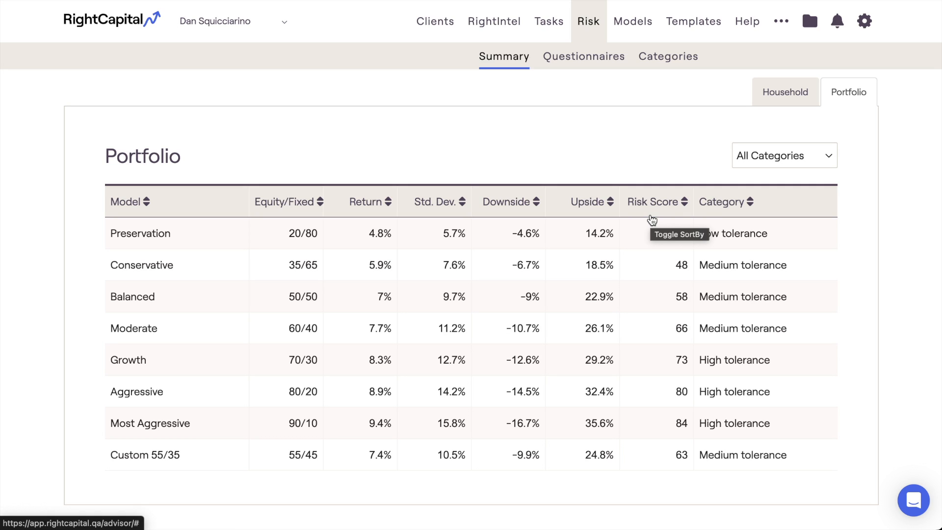
pyautogui.moveTo(451, 215)
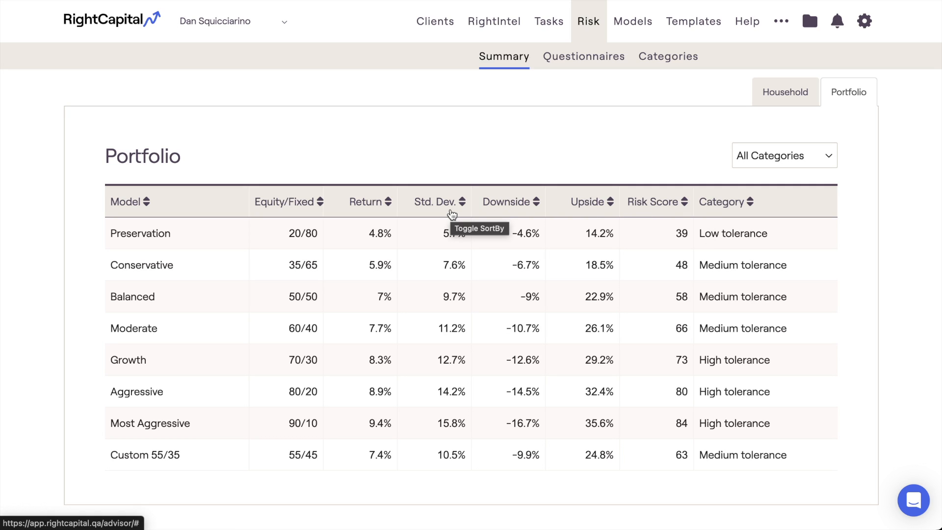
pyautogui.moveTo(370, 201)
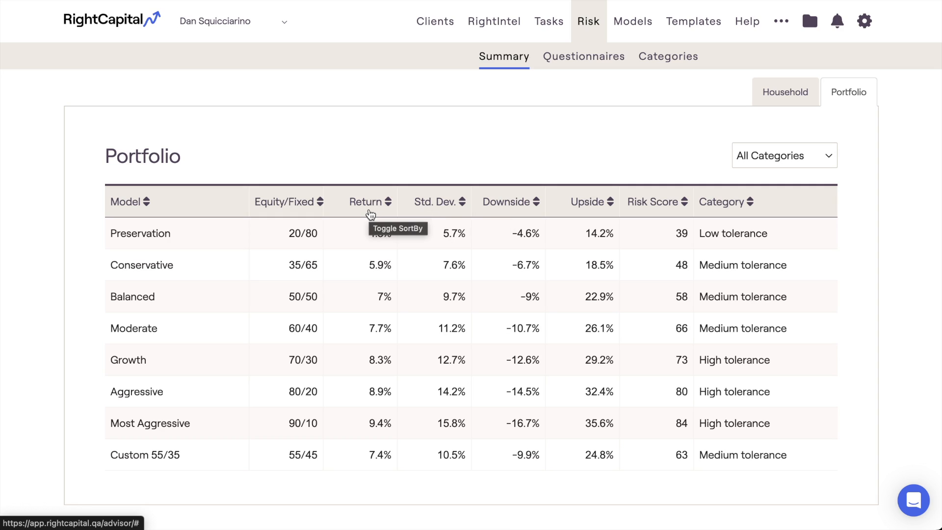
pyautogui.moveTo(586, 220)
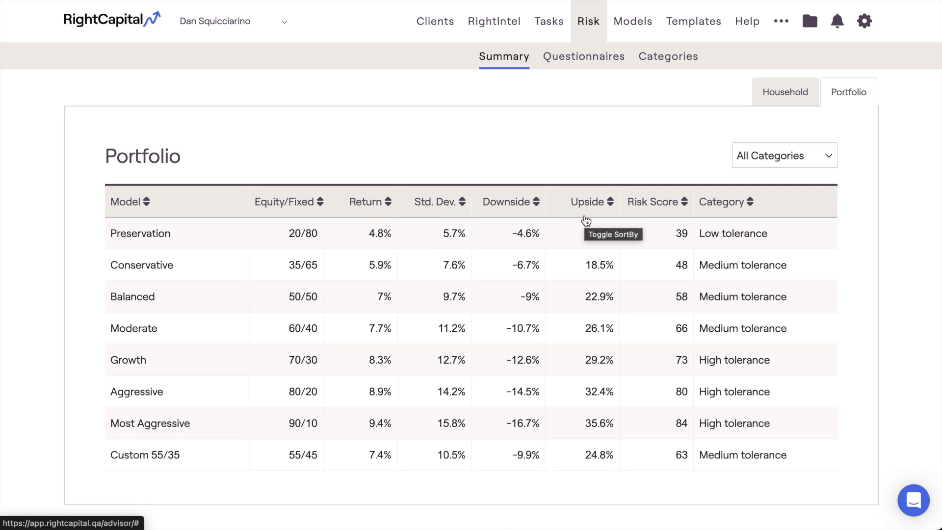
pyautogui.moveTo(622, 165)
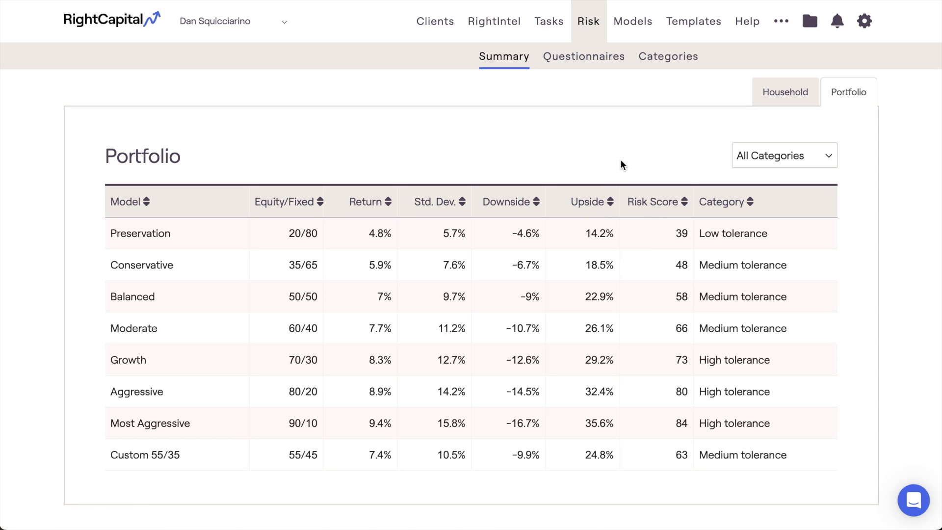
pyautogui.click(781, 20)
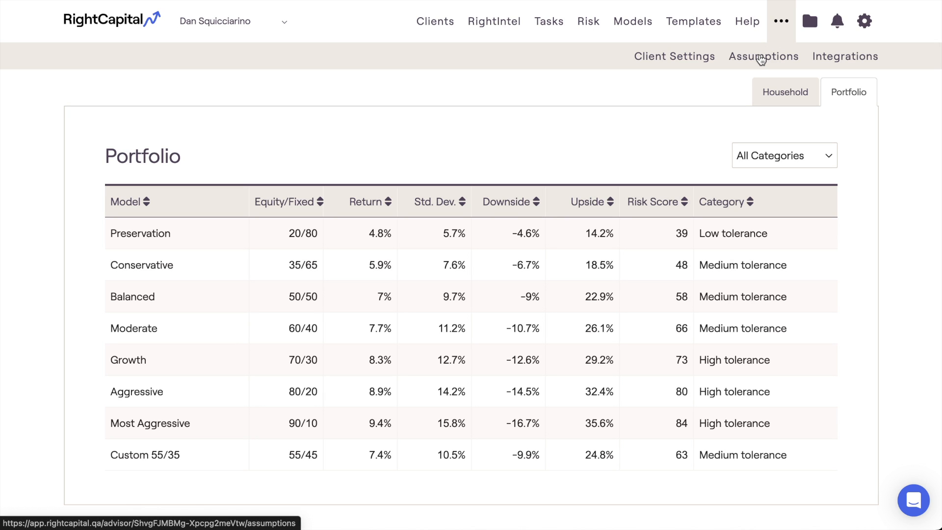
pyautogui.click(587, 20)
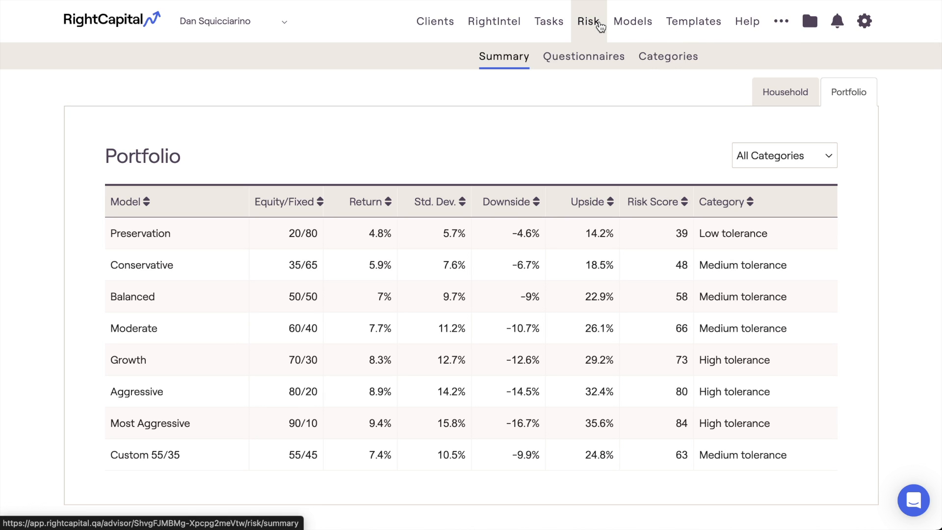
pyautogui.click(583, 56)
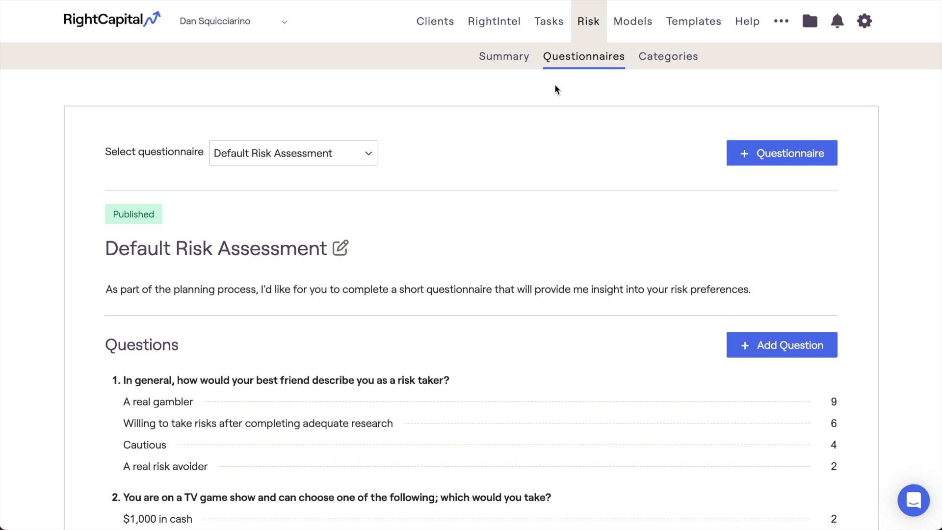
pyautogui.moveTo(527, 113)
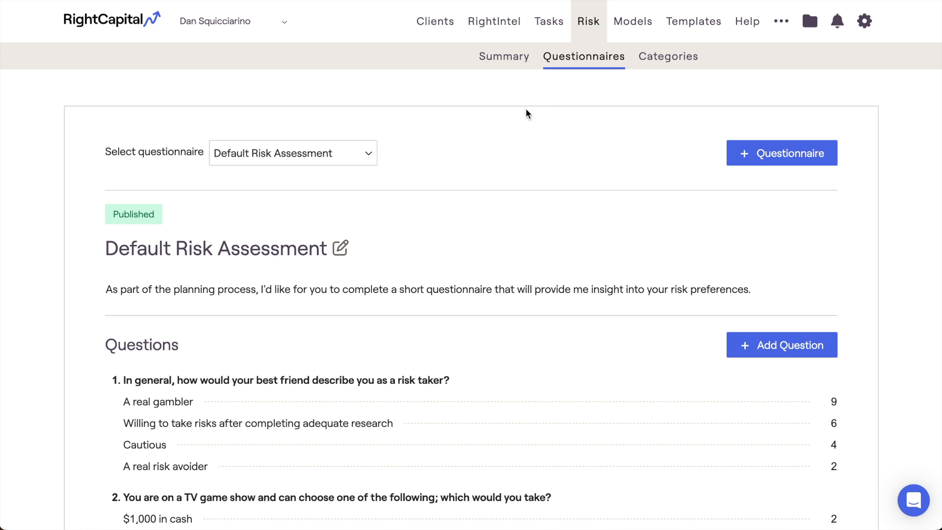
pyautogui.moveTo(359, 254)
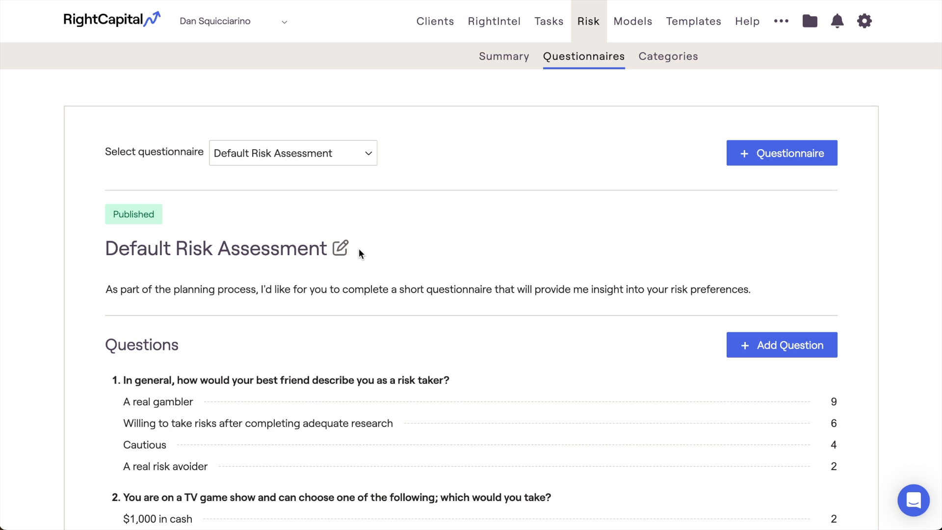
pyautogui.scroll(-3)
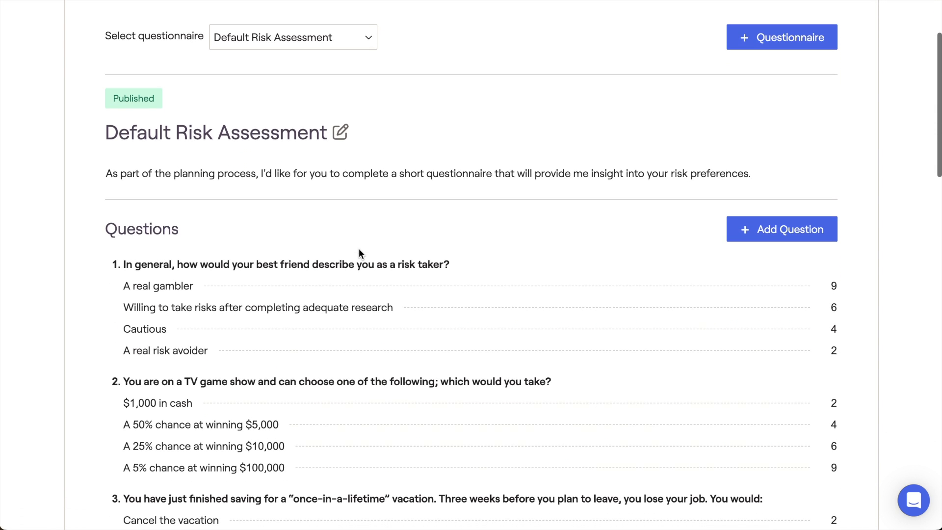
pyautogui.scroll(-3)
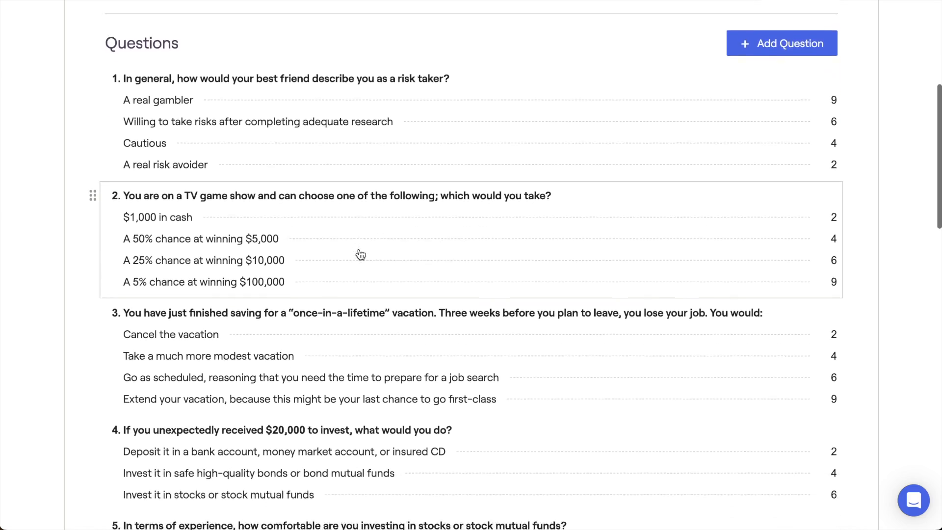
pyautogui.scroll(-3)
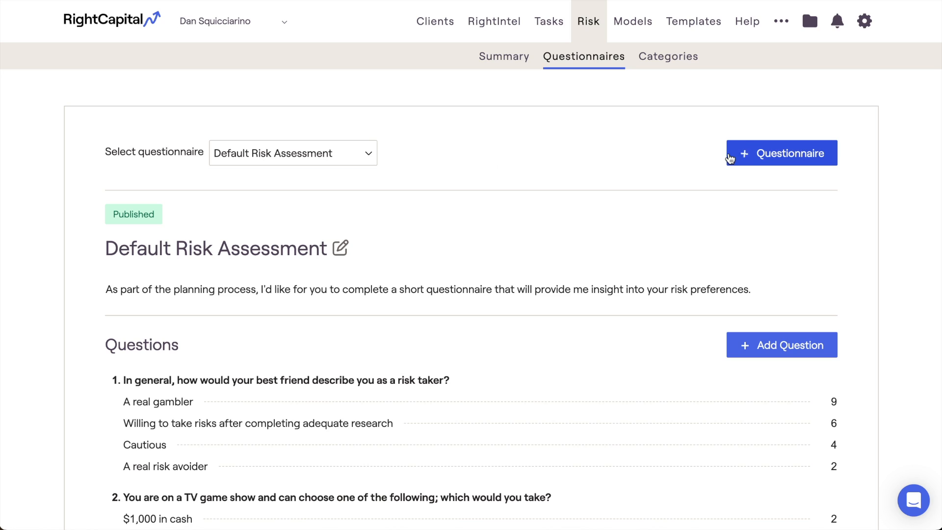
# - Create a blank 'New questionnaire' draft, peeking at the Add Question panel and questionnaire list
pyautogui.click(780, 153)
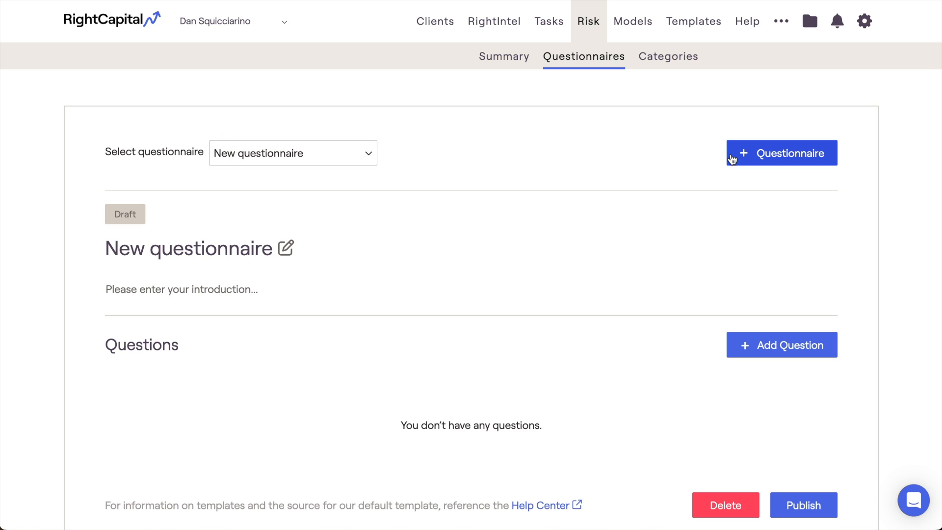
pyautogui.moveTo(704, 158)
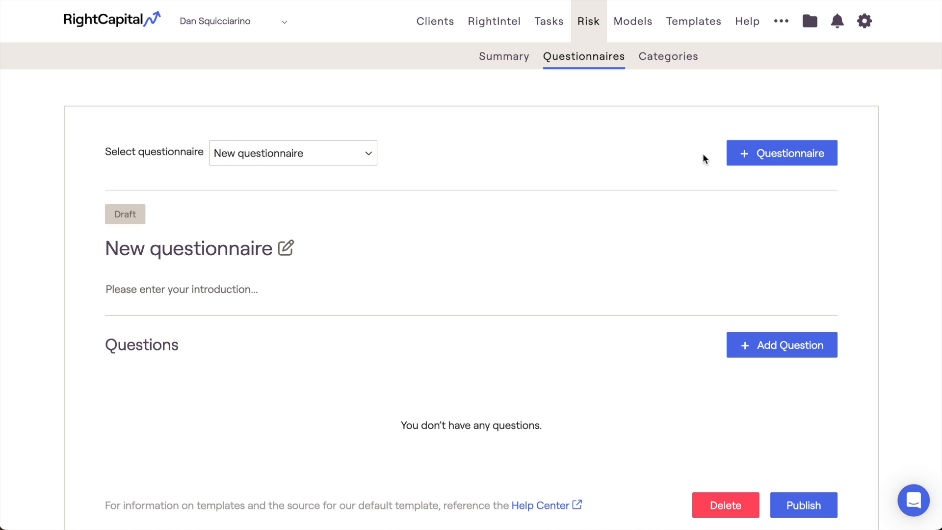
pyautogui.click(781, 345)
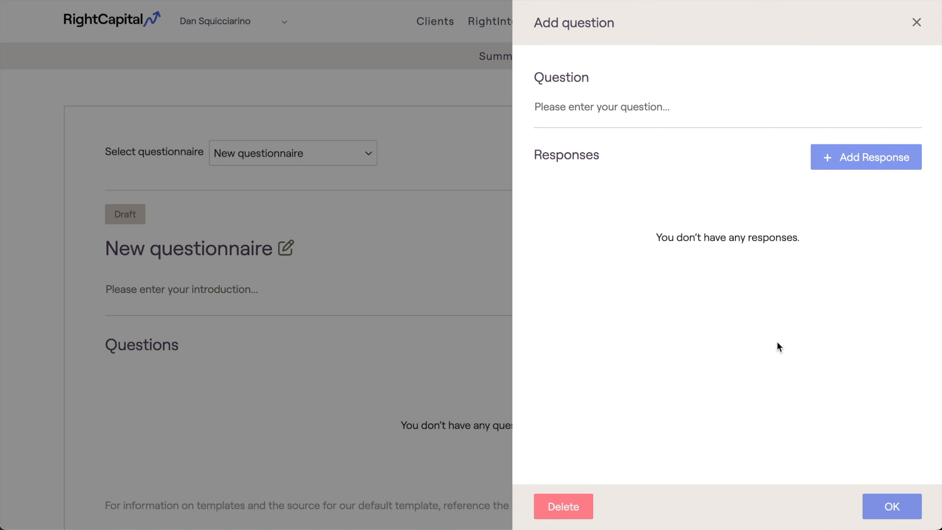
pyautogui.moveTo(838, 243)
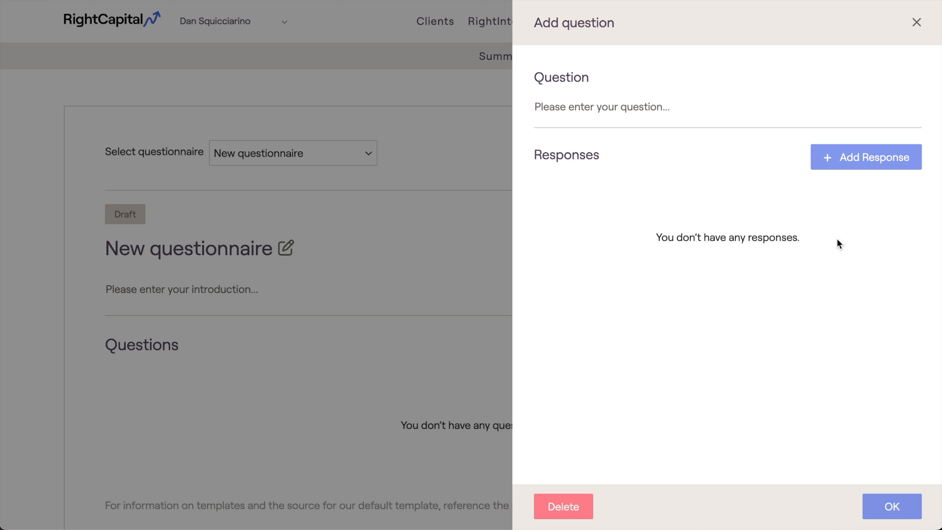
pyautogui.click(916, 23)
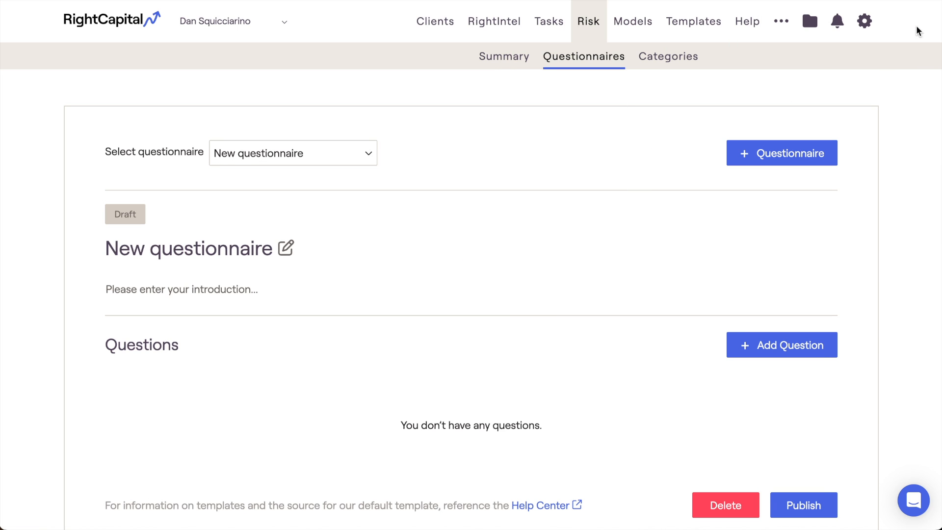
pyautogui.moveTo(654, 167)
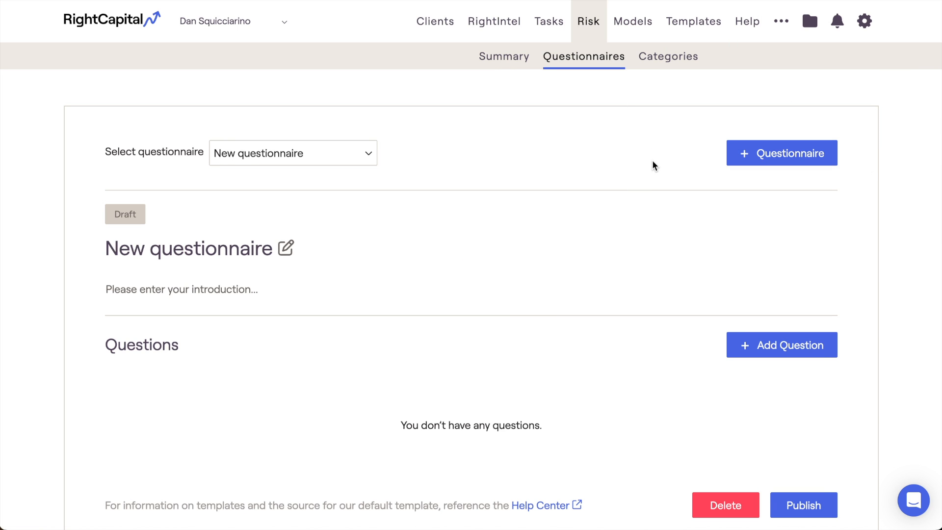
pyautogui.click(292, 153)
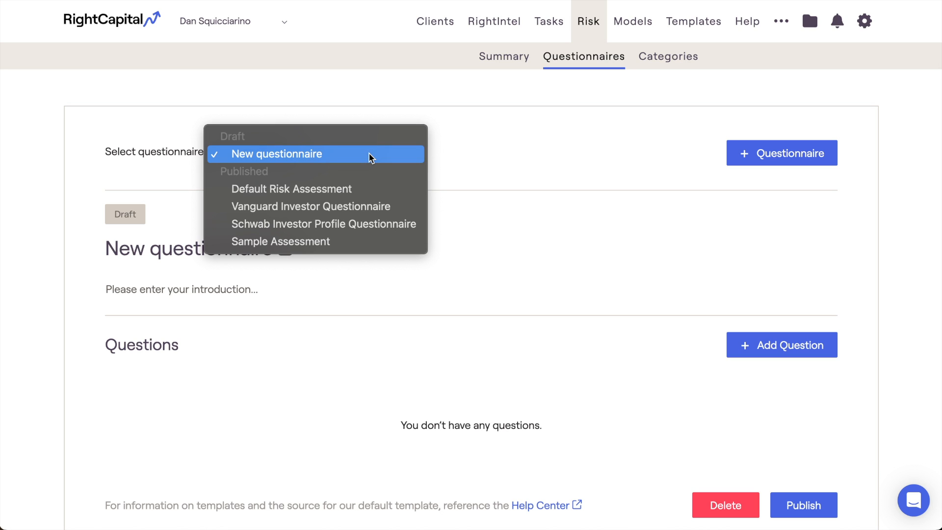
pyautogui.moveTo(454, 155)
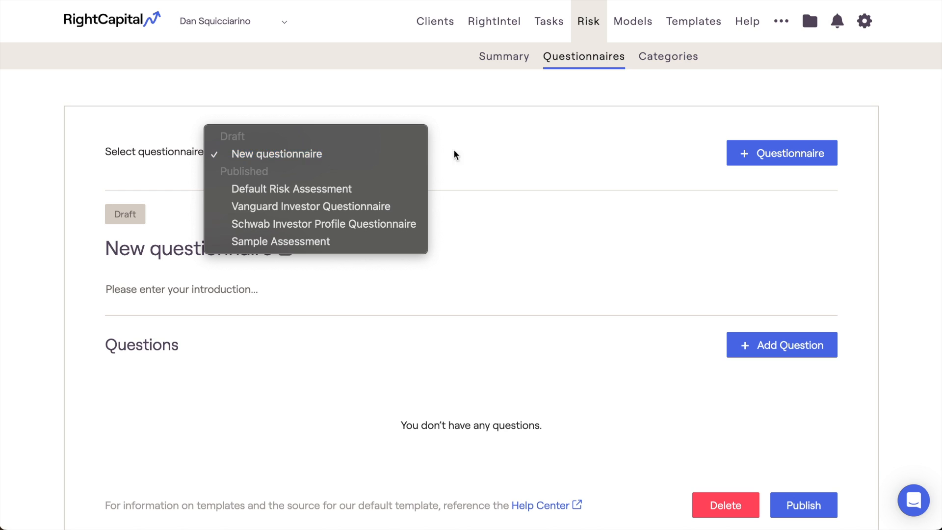
pyautogui.click(277, 154)
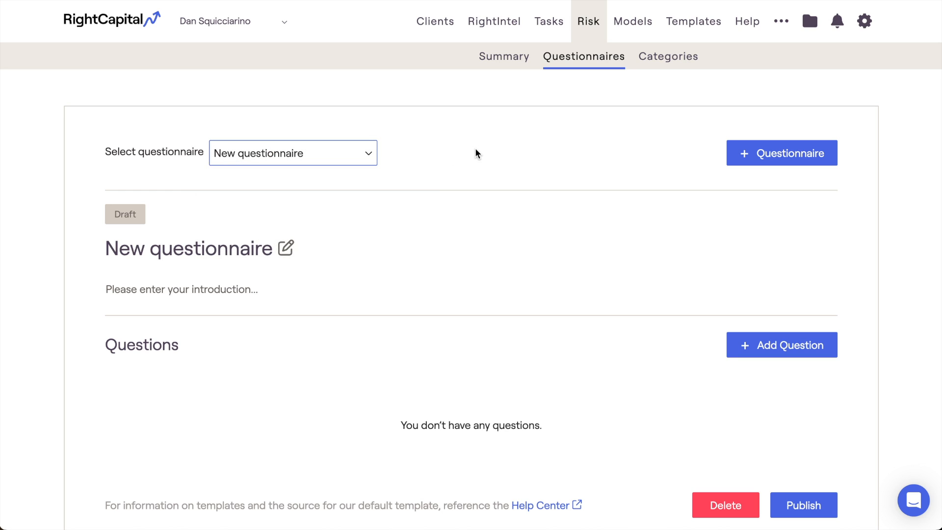
pyautogui.moveTo(668, 57)
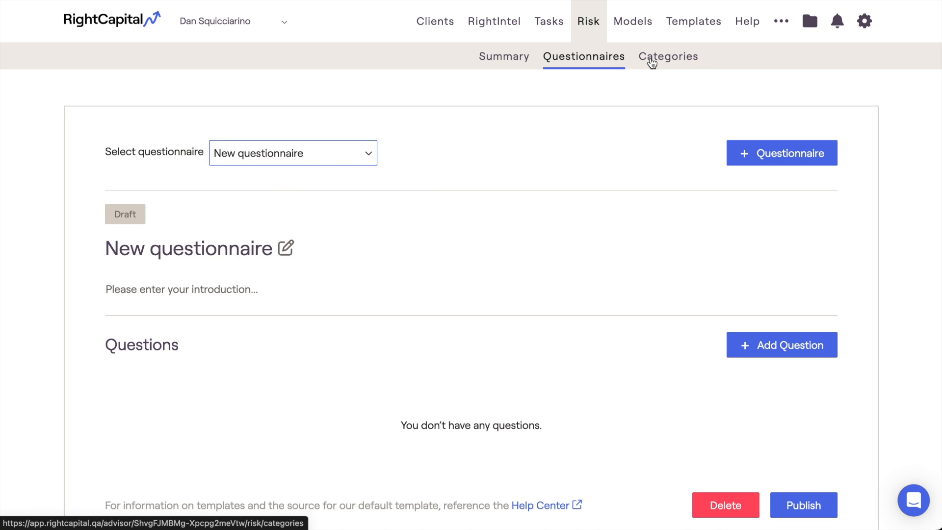
# - In Risk Tolerance Categories, add a boundary at score 20 and rename the lowest band Very Low
pyautogui.click(668, 56)
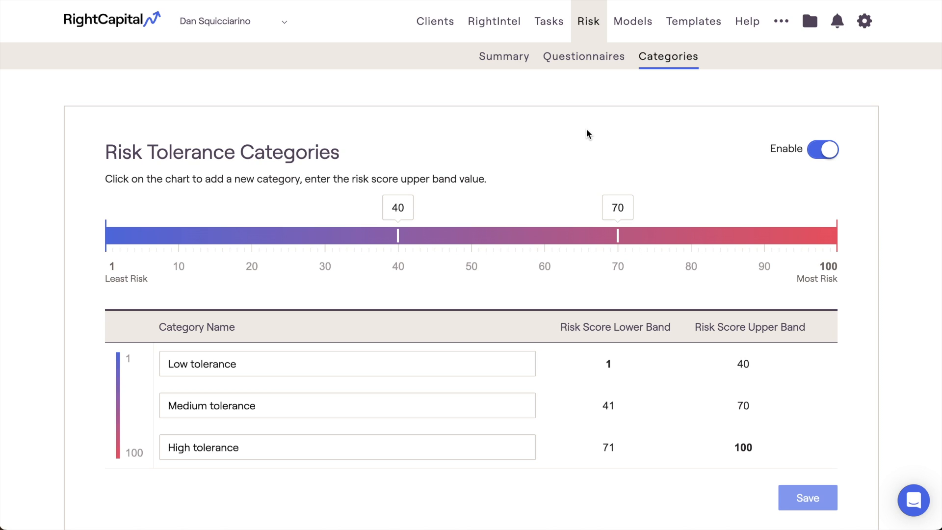
pyautogui.moveTo(499, 202)
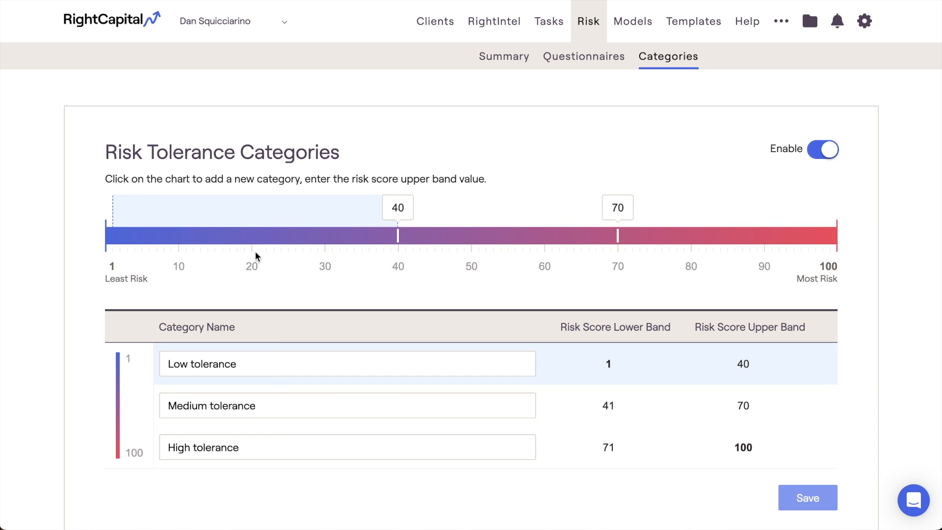
pyautogui.click(252, 234)
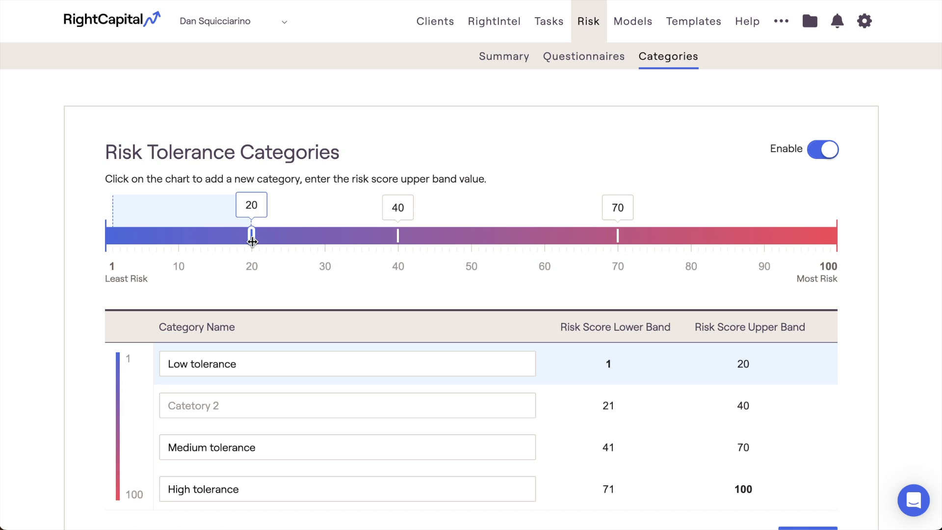
pyautogui.doubleClick(176, 363)
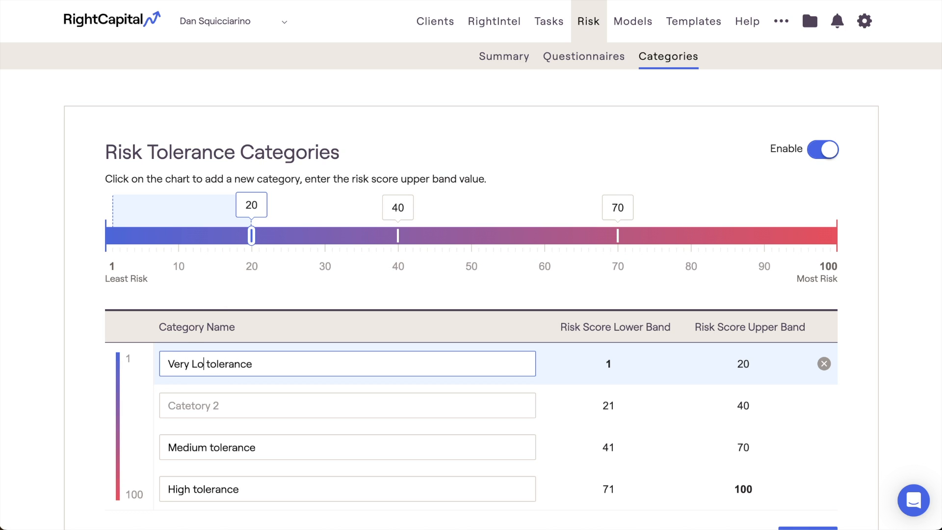
pyautogui.click(346, 405)
pyautogui.write('Low')
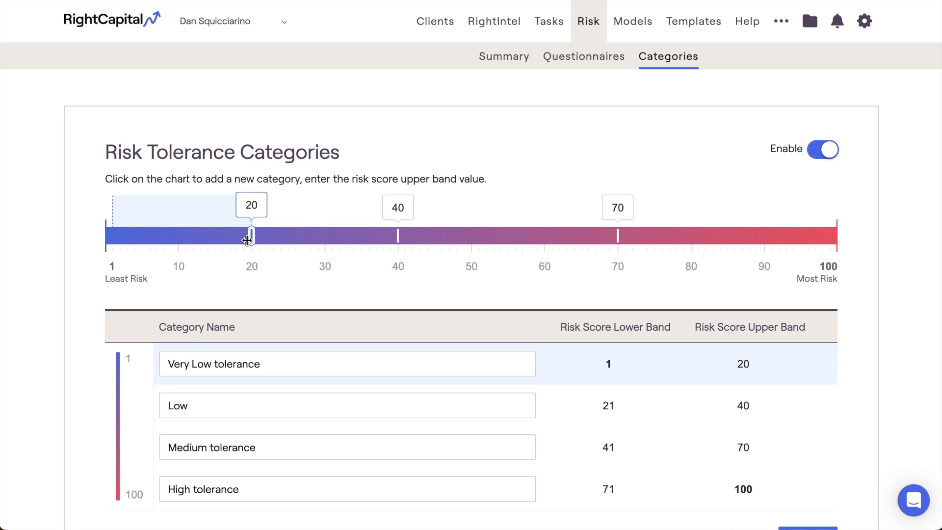
# - Widen Very Low tolerance to 1–25, then toggle categories off and back on
pyautogui.moveTo(250, 234); pyautogui.dragTo(287, 235)
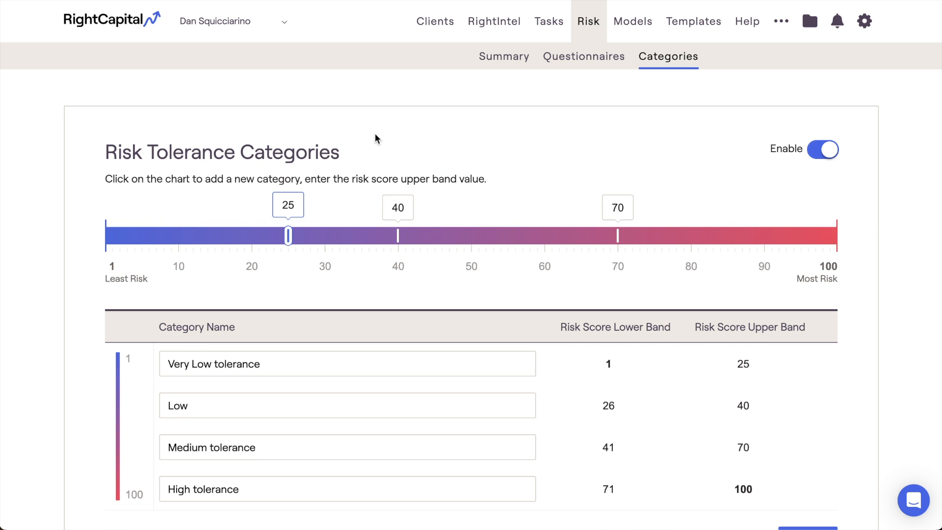
pyautogui.scroll(-3)
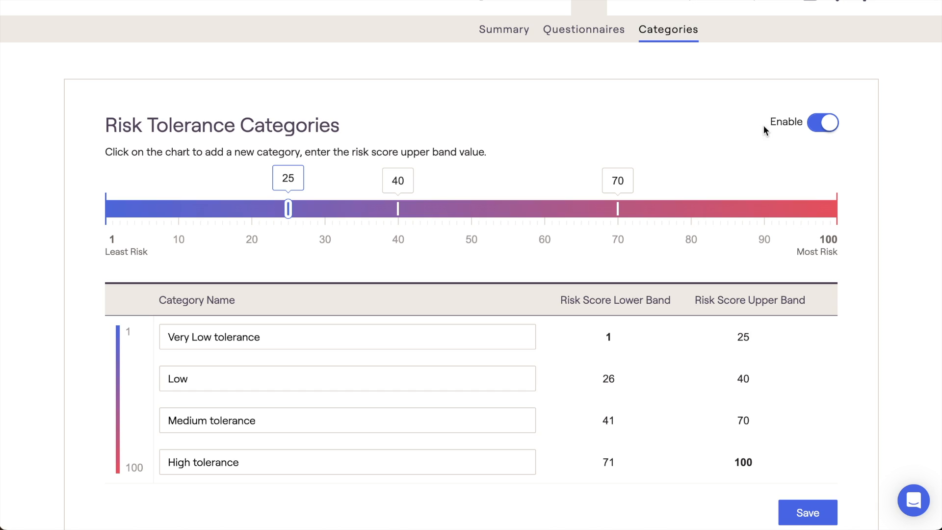
pyautogui.click(822, 123)
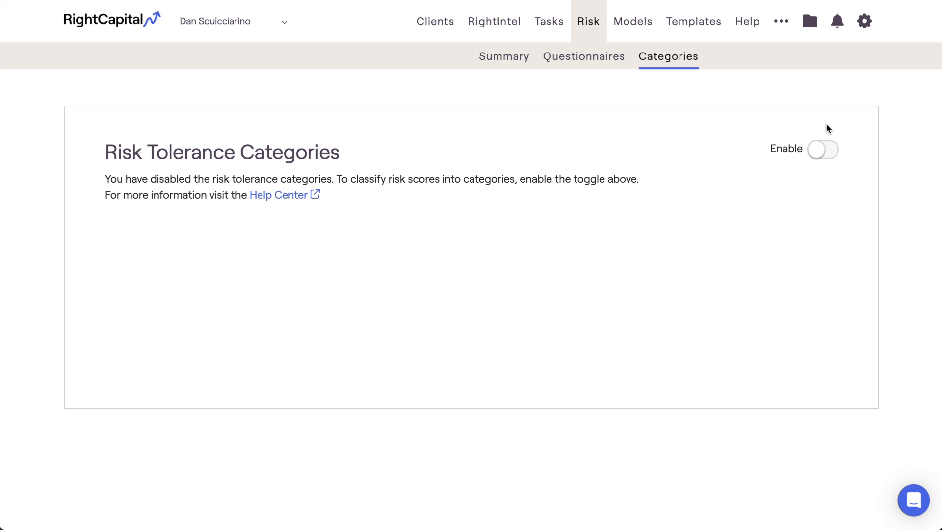
pyautogui.click(821, 149)
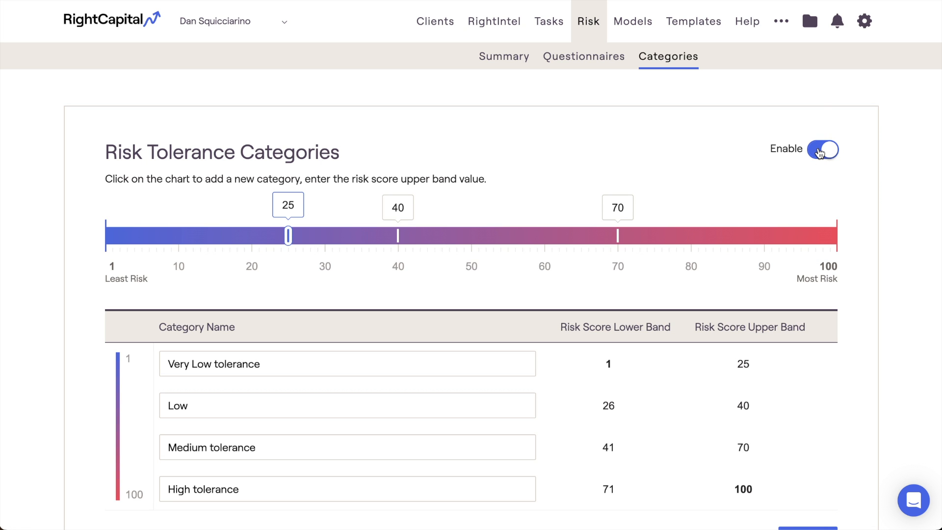
pyautogui.moveTo(796, 138)
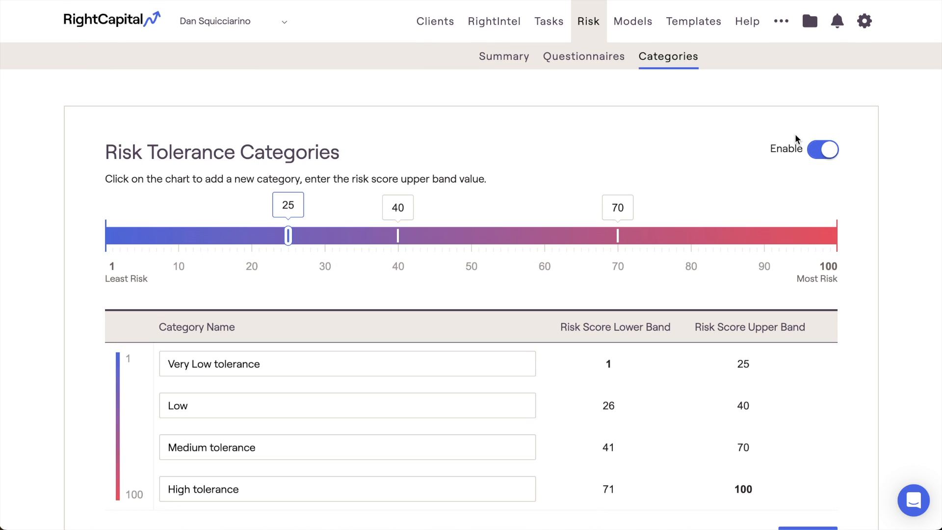
pyautogui.moveTo(450, 32)
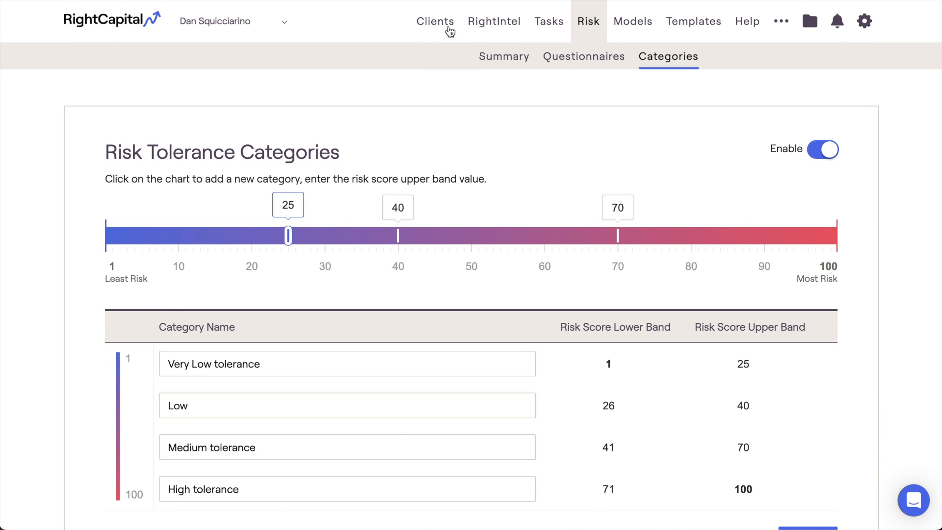
# - Reopen the first client's plan and go to its Investment asset allocation page
pyautogui.click(435, 21)
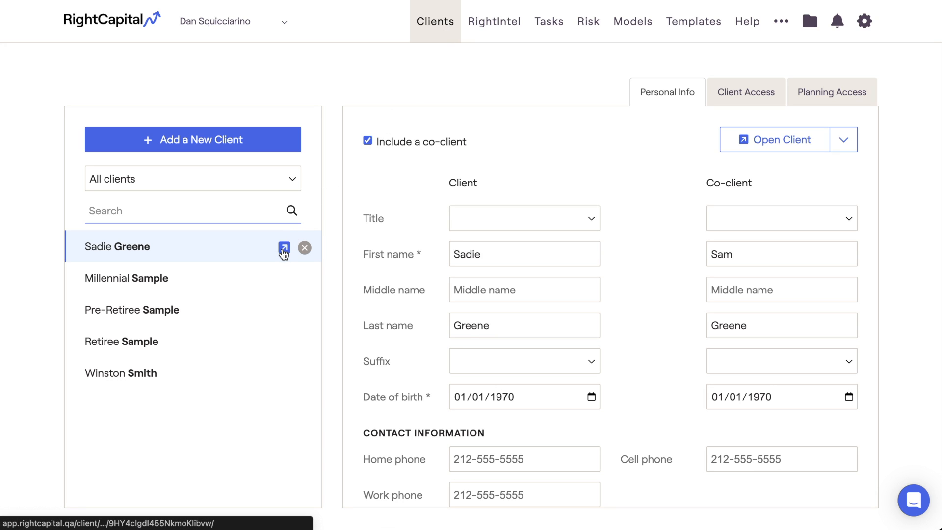
pyautogui.moveTo(283, 247)
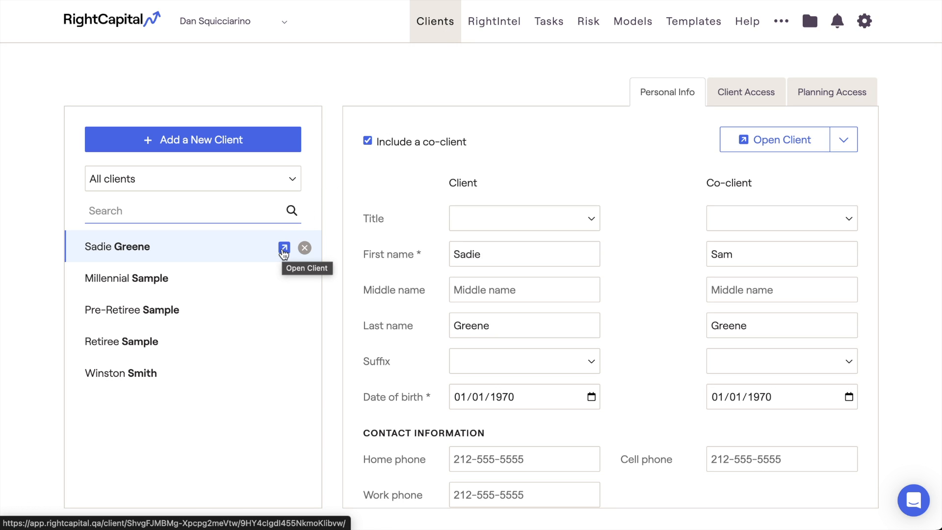
pyautogui.click(283, 247)
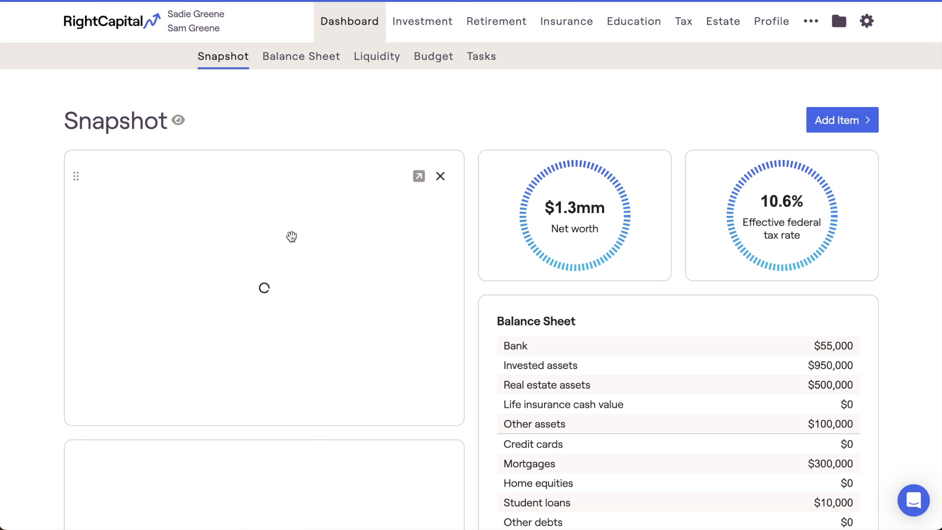
pyautogui.click(421, 21)
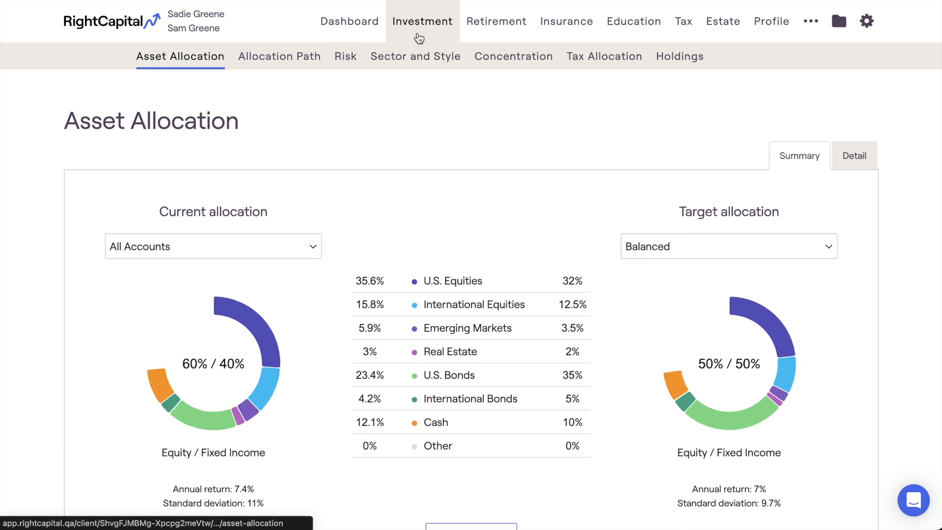
pyautogui.click(345, 56)
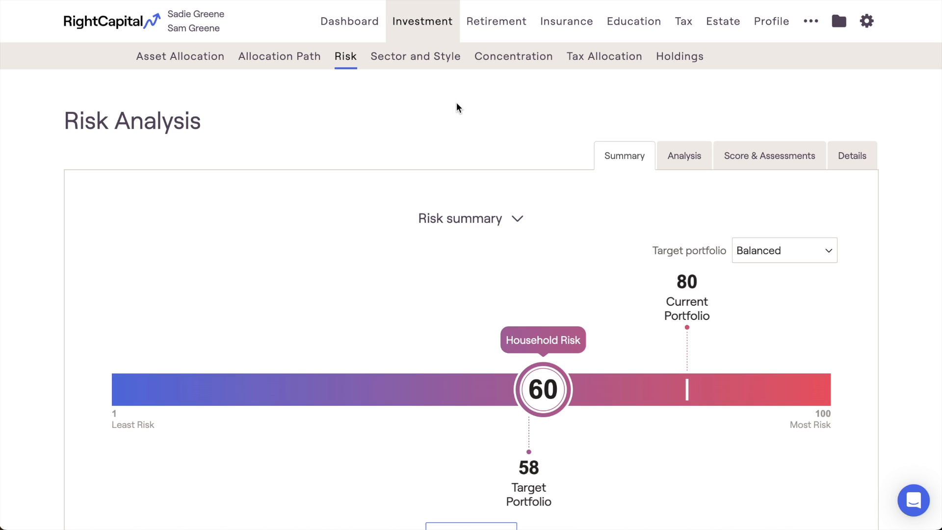
pyautogui.moveTo(596, 169)
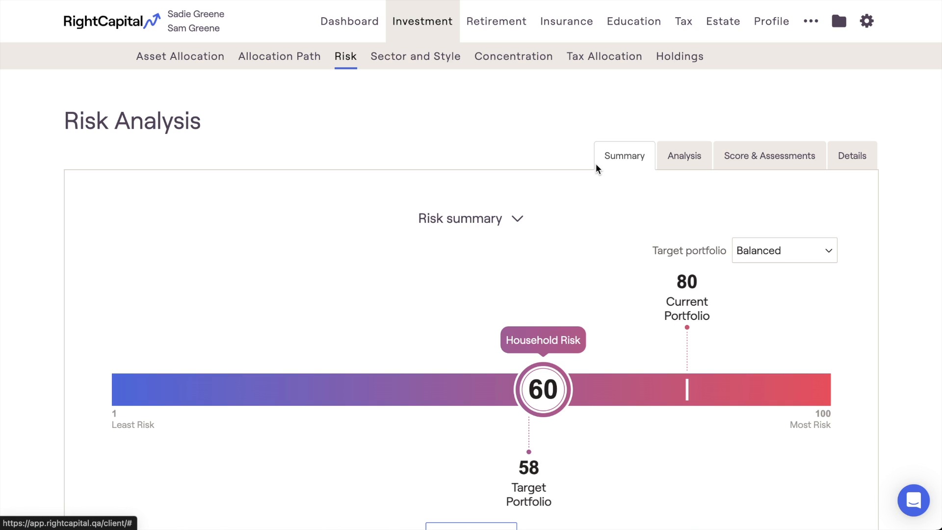
pyautogui.click(470, 218)
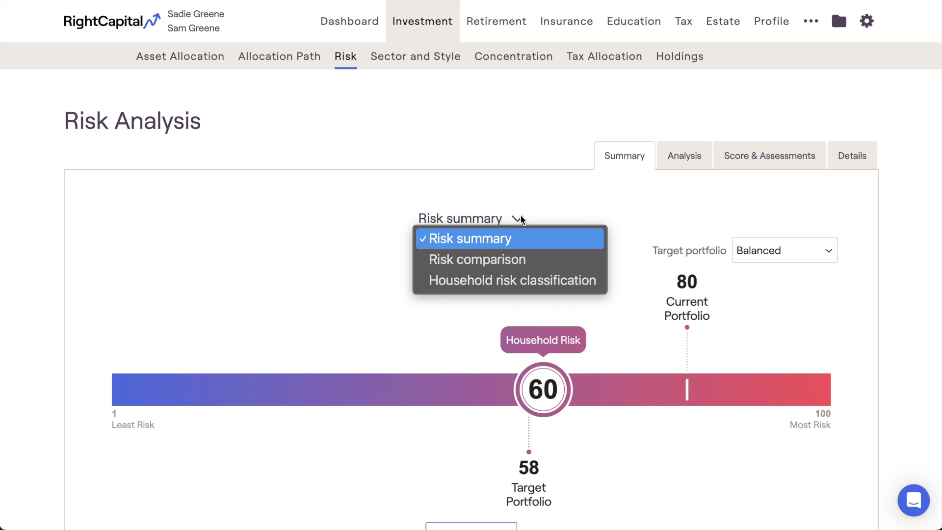
pyautogui.click(469, 238)
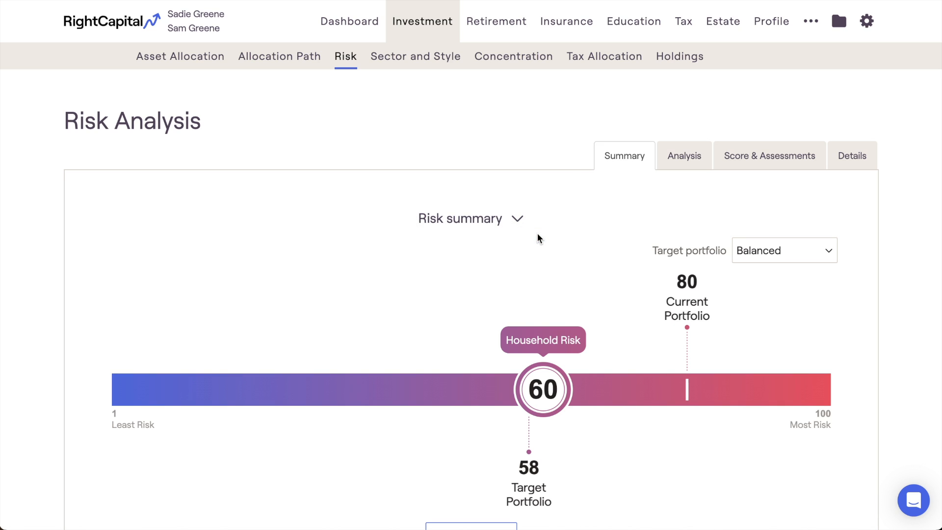
pyautogui.scroll(-3)
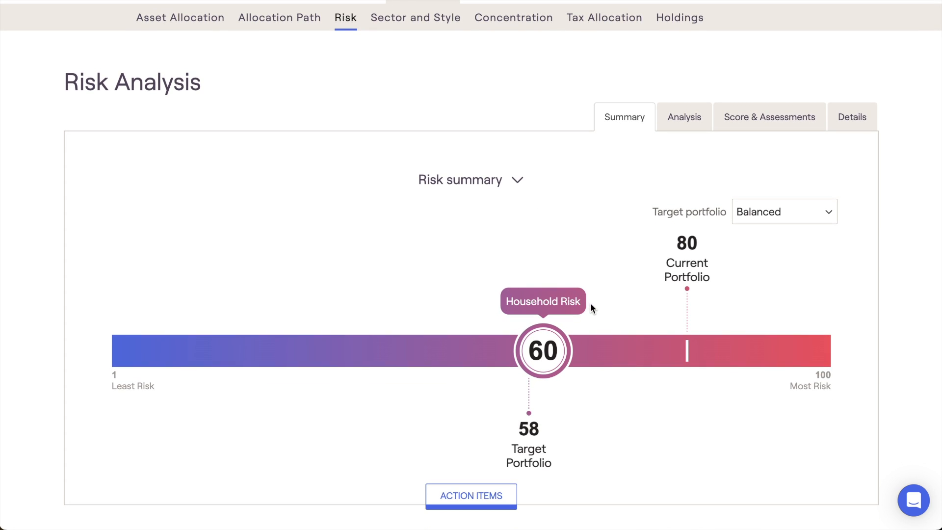
pyautogui.moveTo(713, 279)
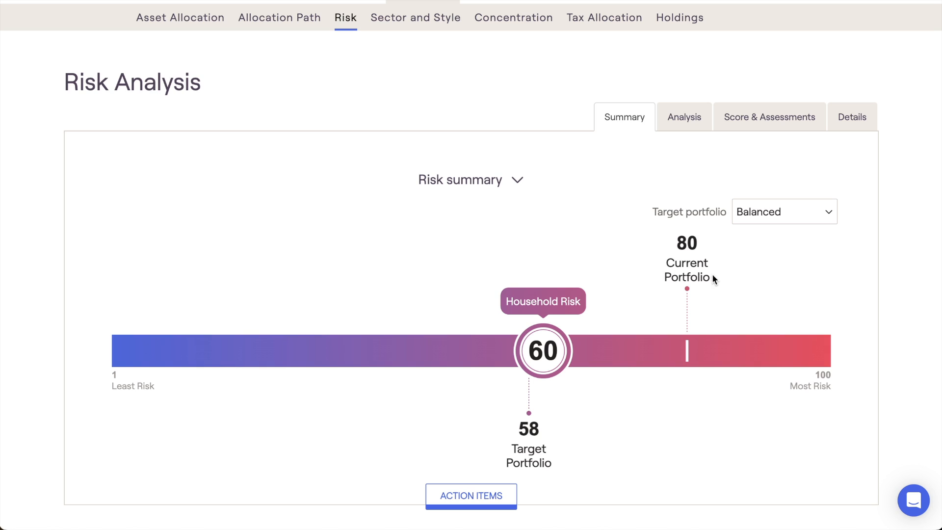
pyautogui.moveTo(543, 443)
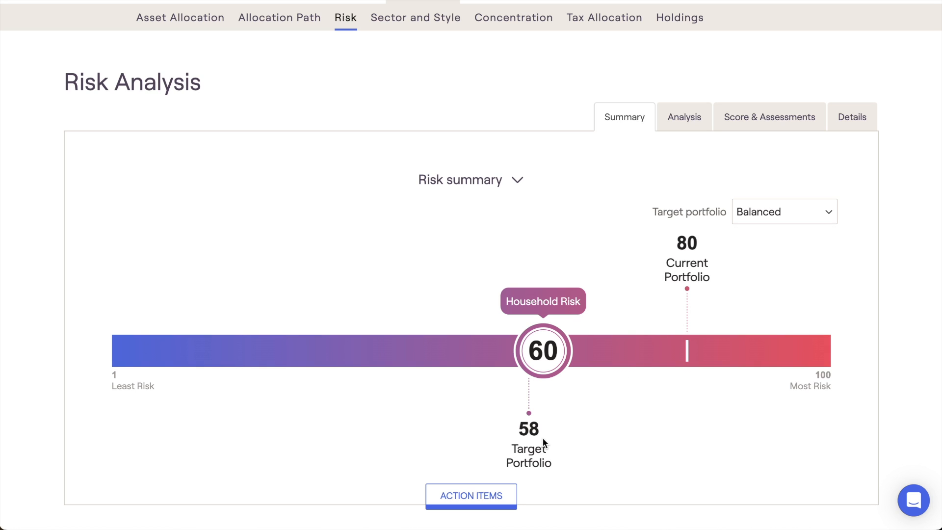
pyautogui.click(783, 212)
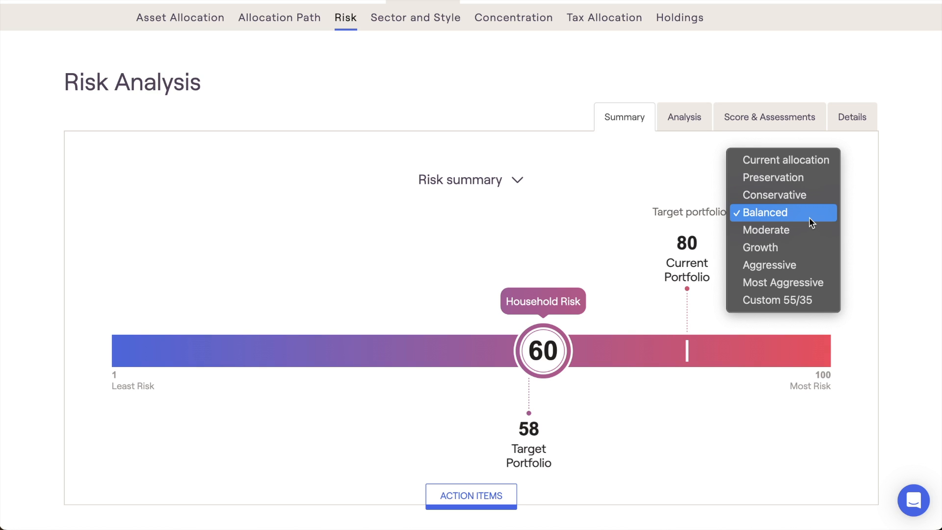
pyautogui.click(763, 212)
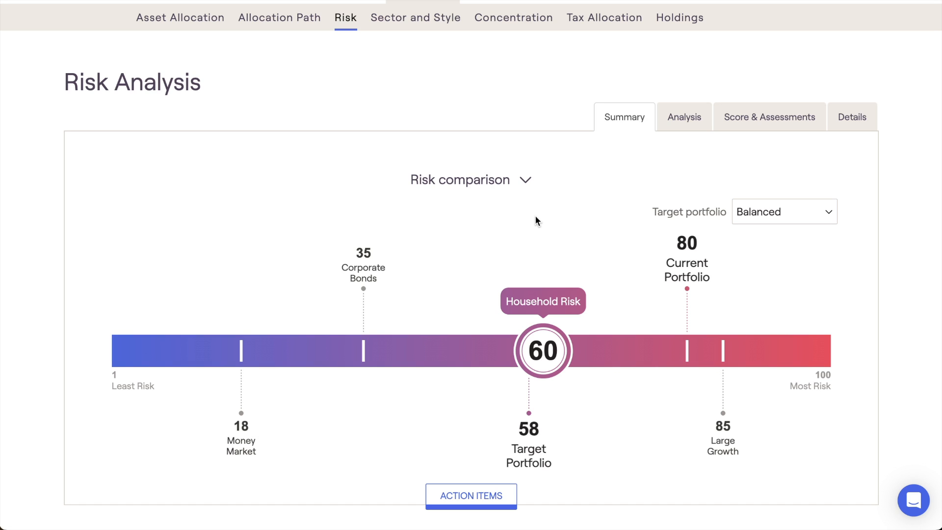
pyautogui.click(470, 179)
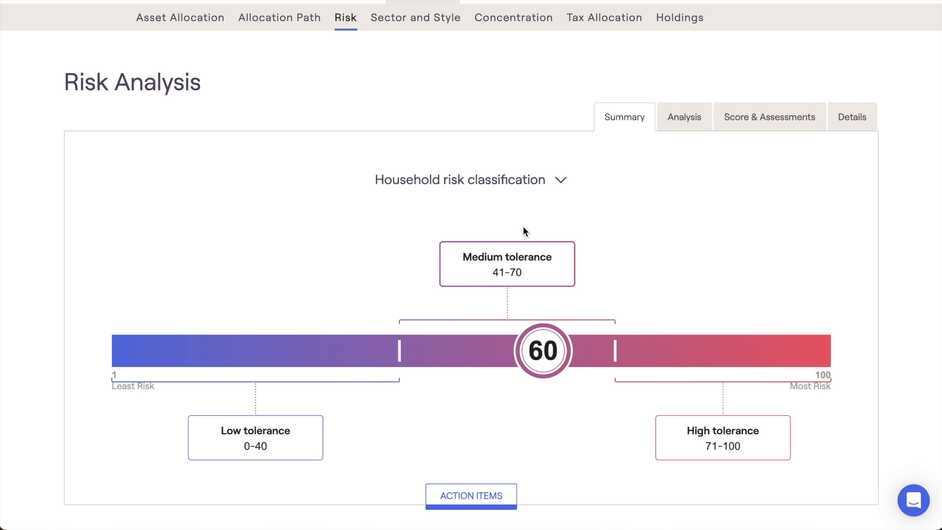
pyautogui.moveTo(565, 186)
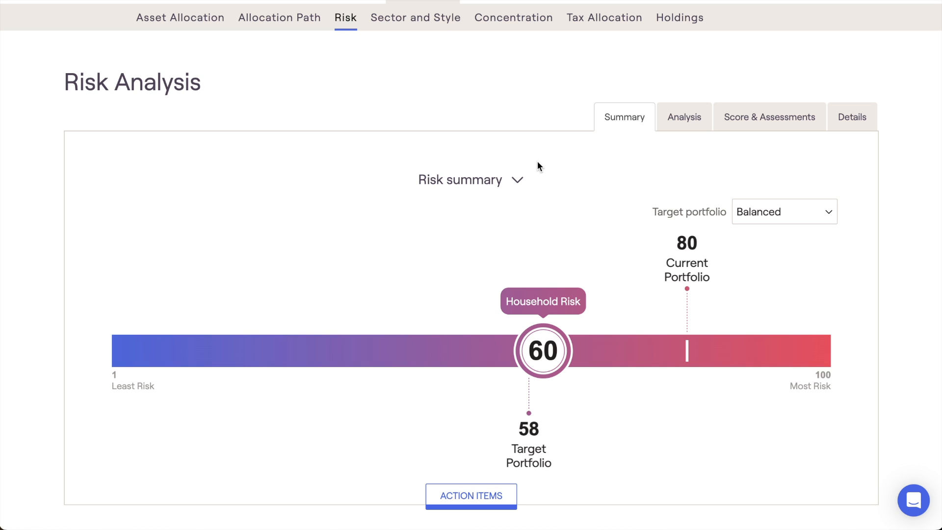
pyautogui.moveTo(653, 241)
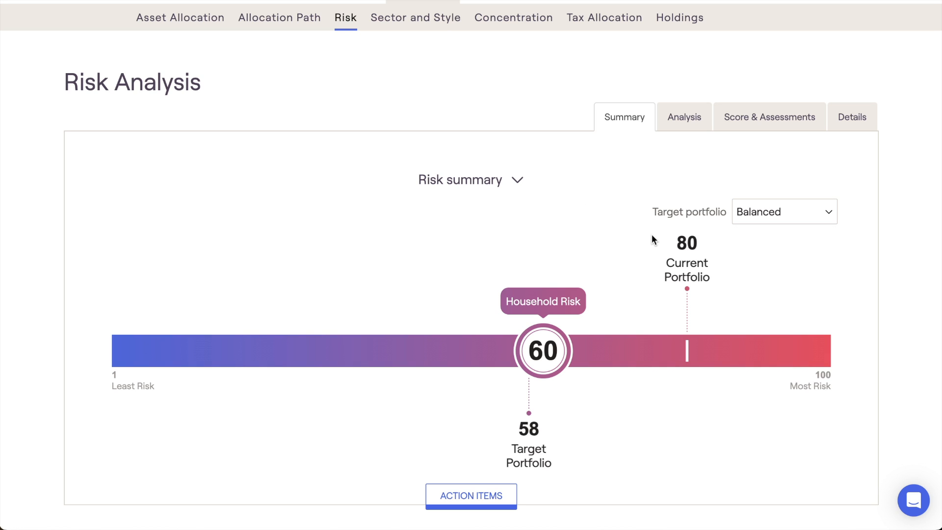
pyautogui.moveTo(657, 250)
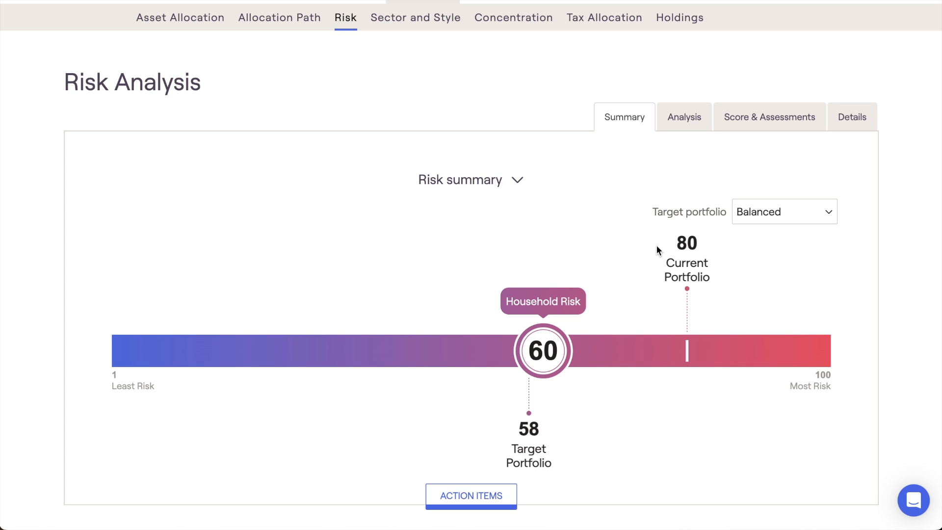
# - Edit the current portfolio's accounts to include the annuity, lowering its risk from 80 to 68
pyautogui.scroll(-3)
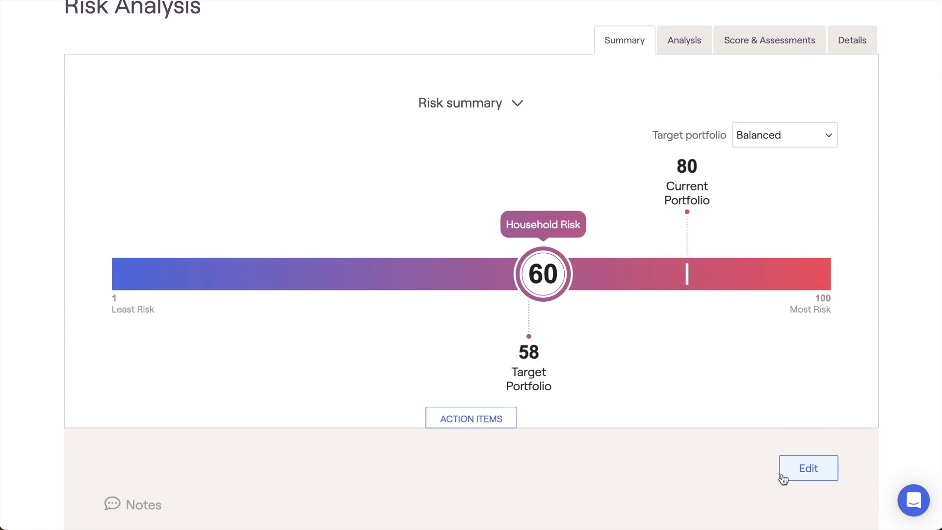
pyautogui.click(808, 468)
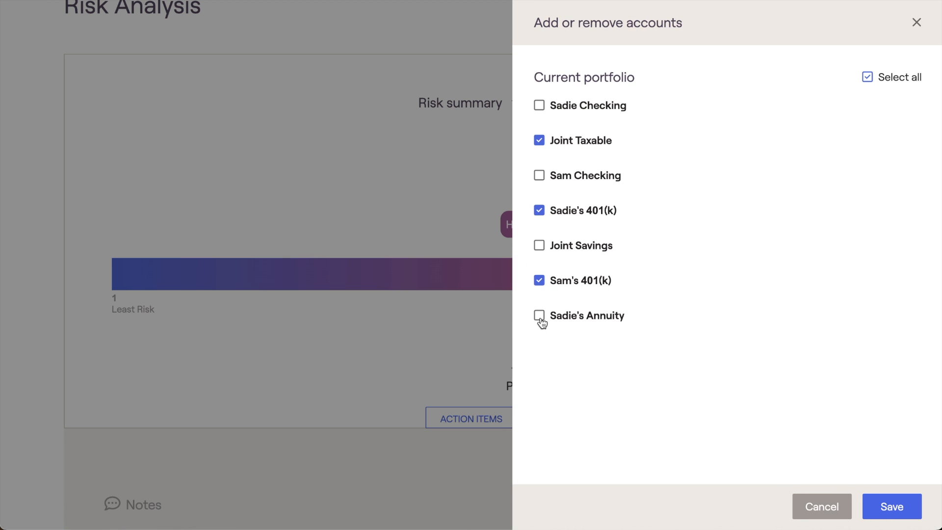
pyautogui.click(539, 315)
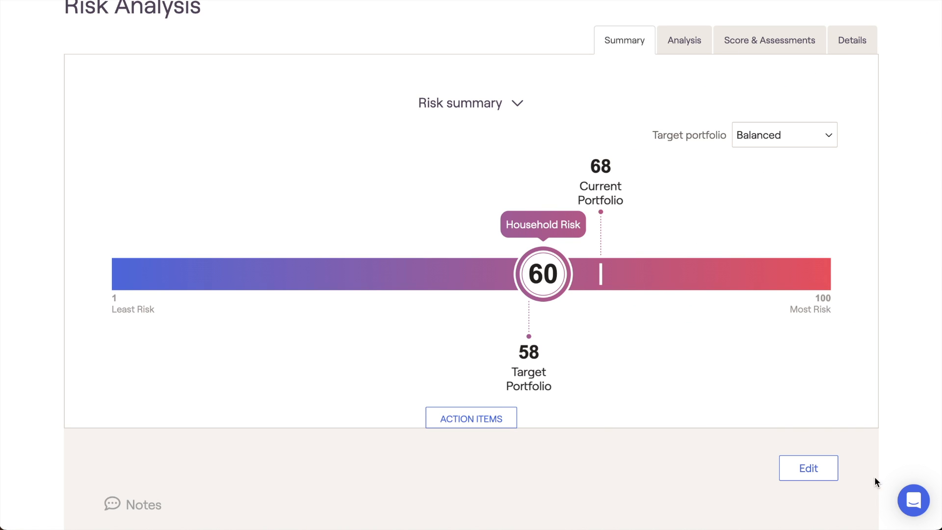
pyautogui.moveTo(611, 177)
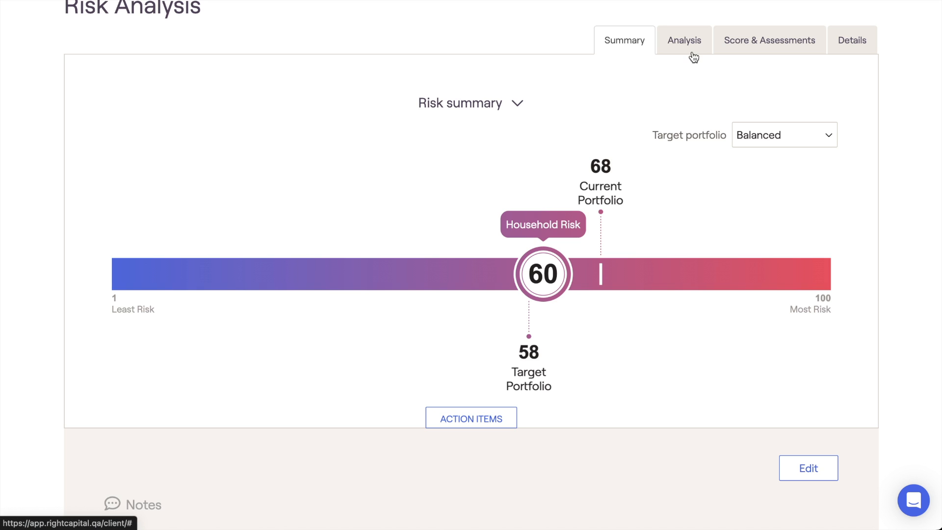
pyautogui.click(683, 39)
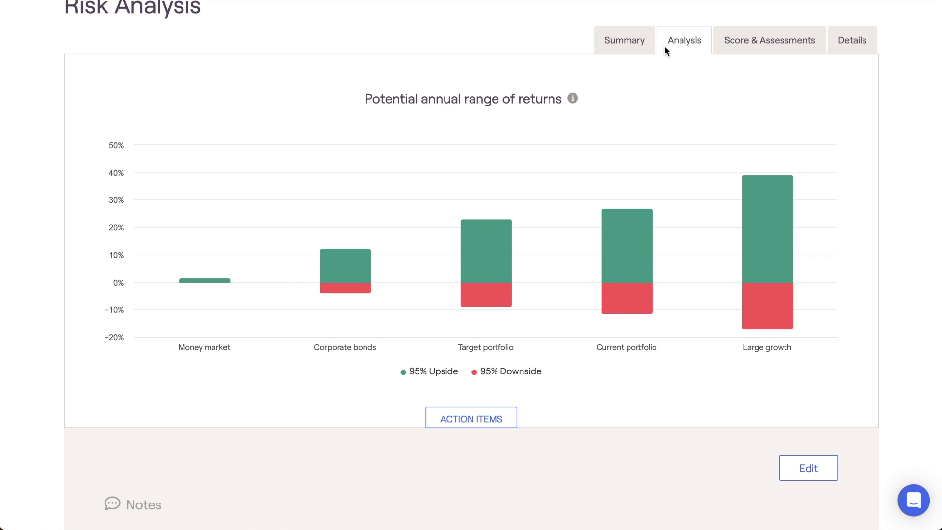
pyautogui.moveTo(624, 87)
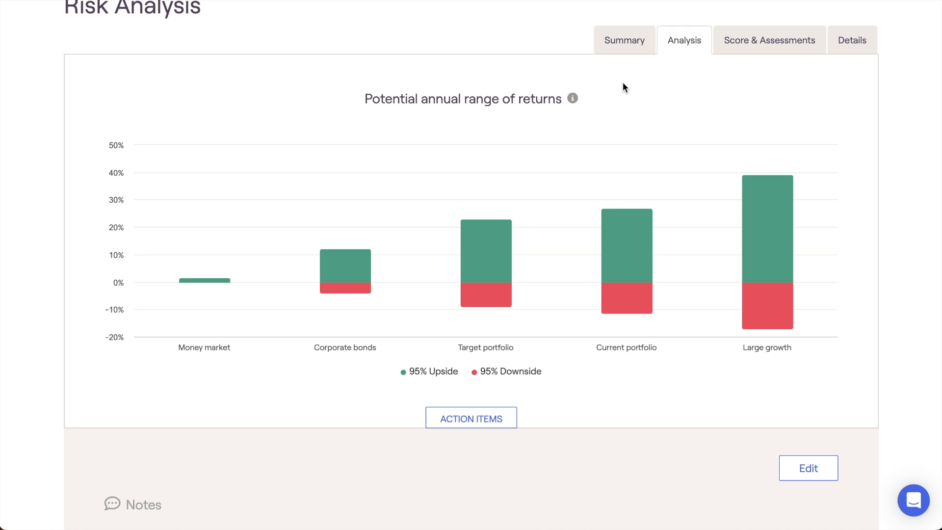
pyautogui.moveTo(626, 233)
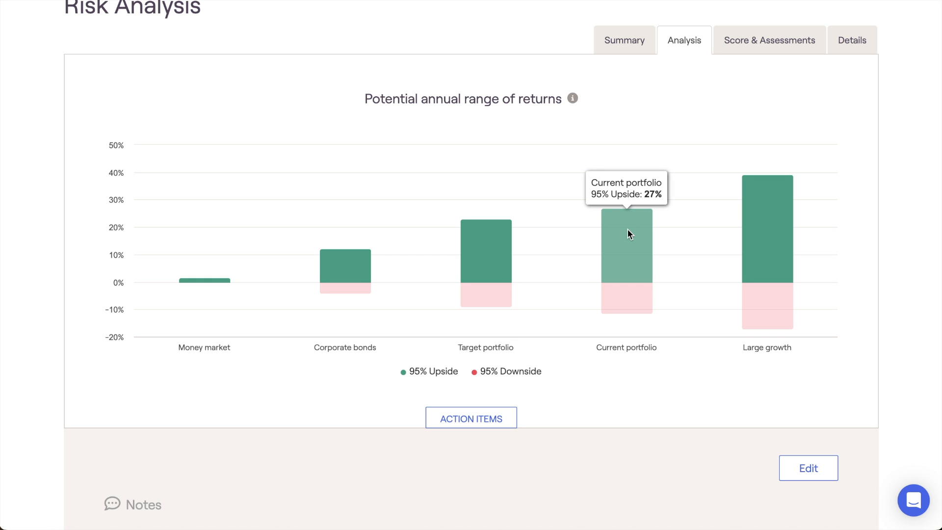
pyautogui.moveTo(628, 305)
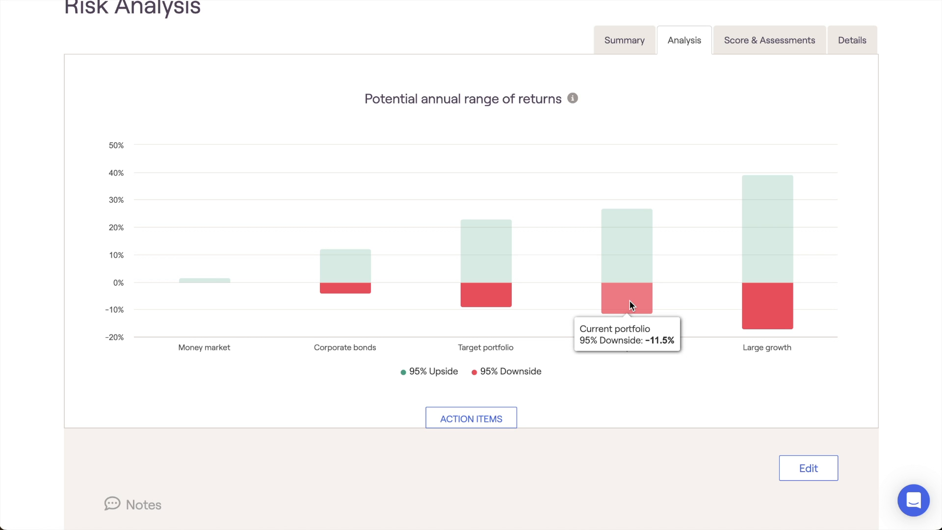
pyautogui.moveTo(579, 369)
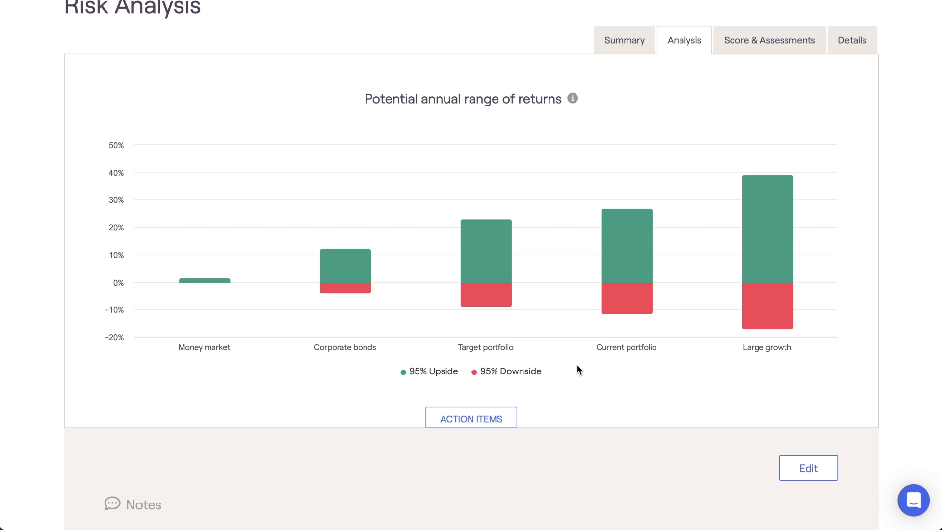
pyautogui.click(510, 371)
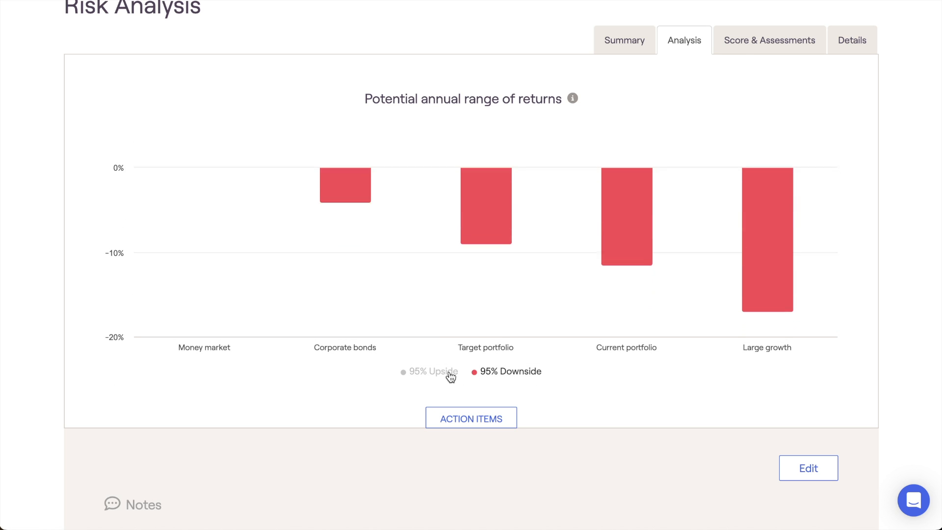
pyautogui.click(429, 371)
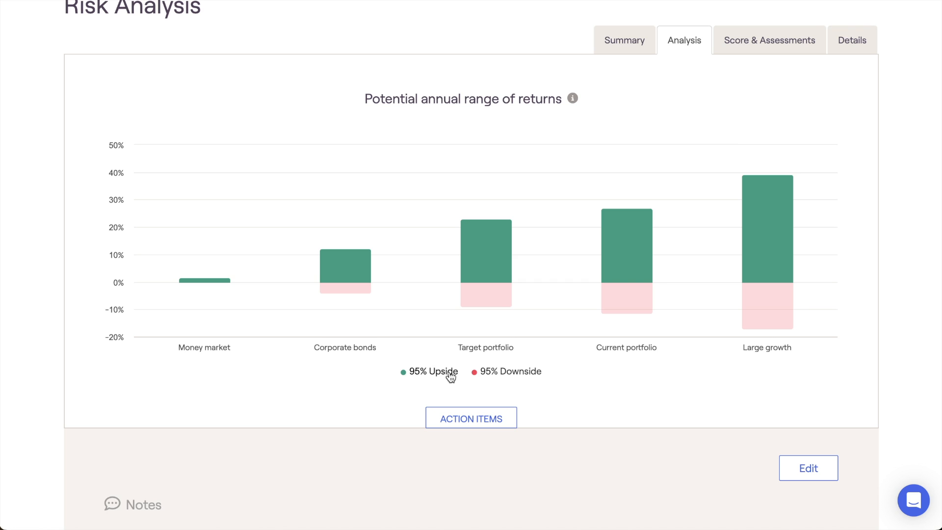
# - Set the household risk score to 50 under Score & Assessments and view it on the summary
pyautogui.click(769, 39)
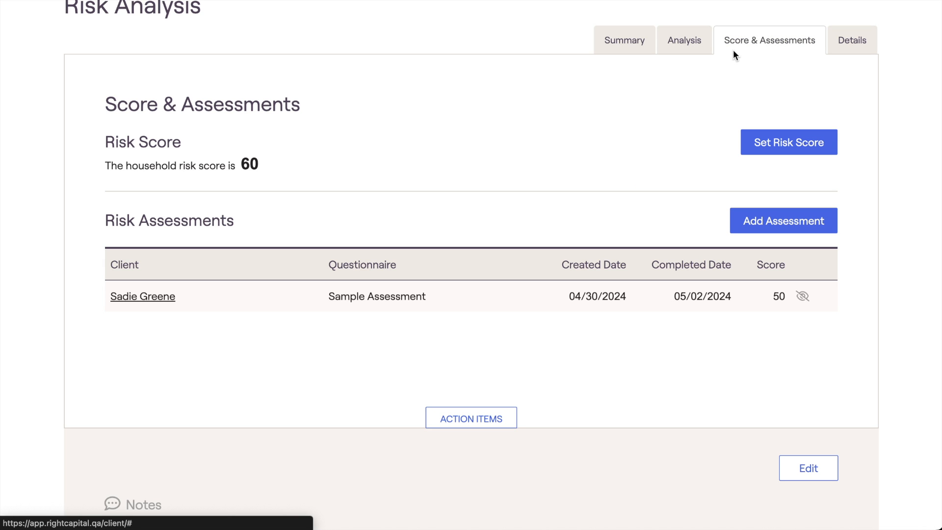
pyautogui.moveTo(592, 72)
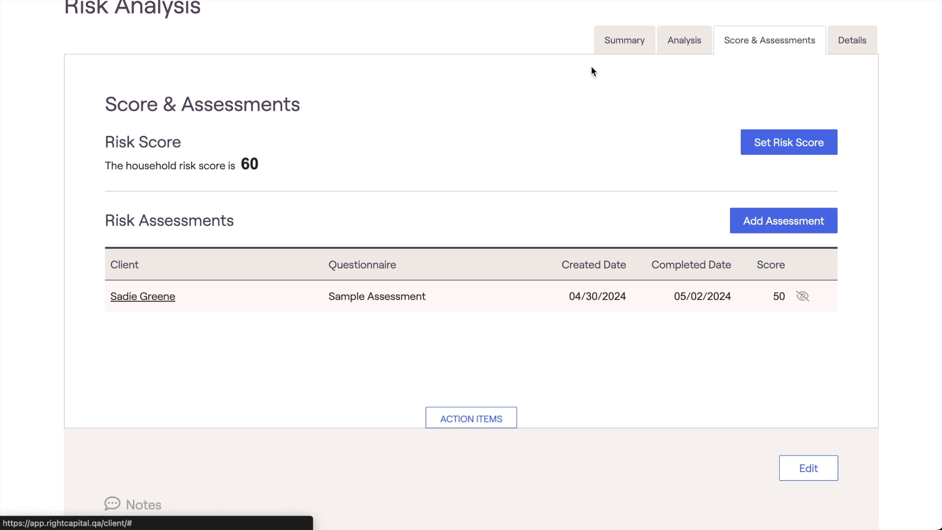
pyautogui.moveTo(285, 140)
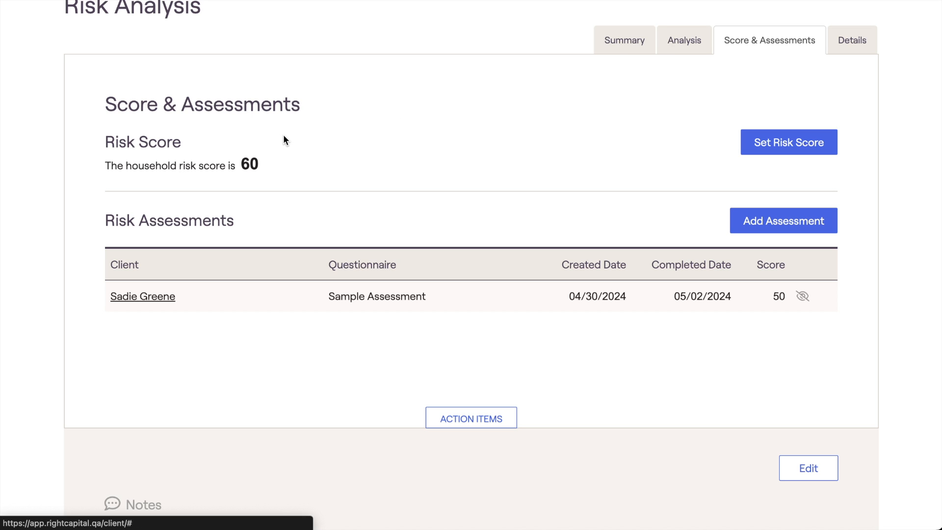
pyautogui.click(787, 141)
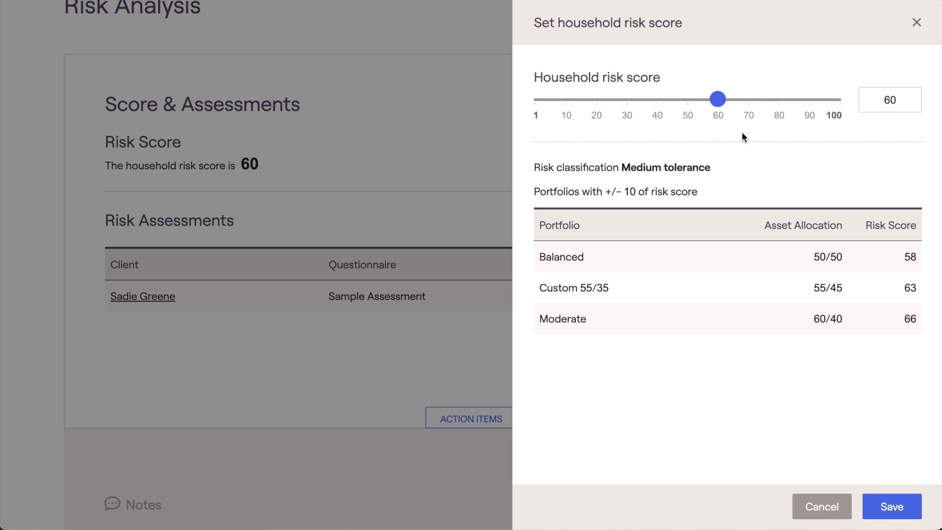
pyautogui.click(890, 99)
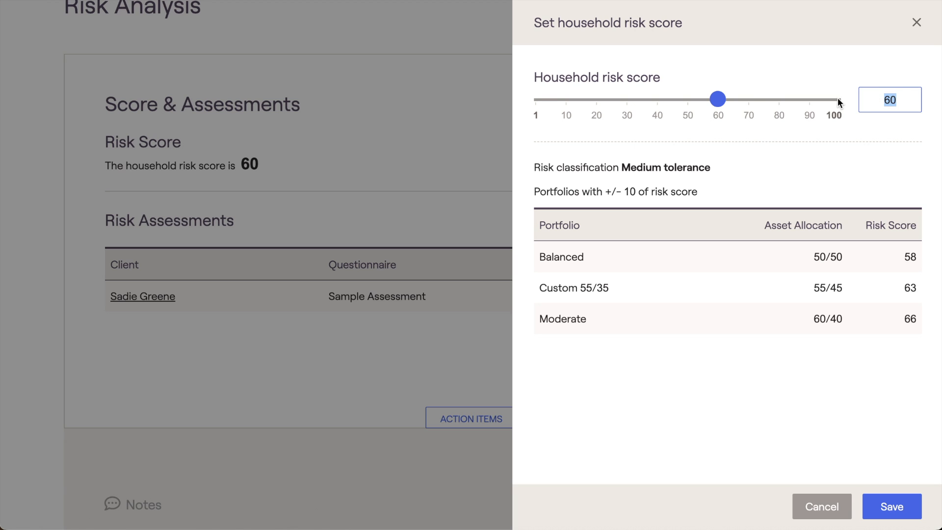
pyautogui.click(891, 506)
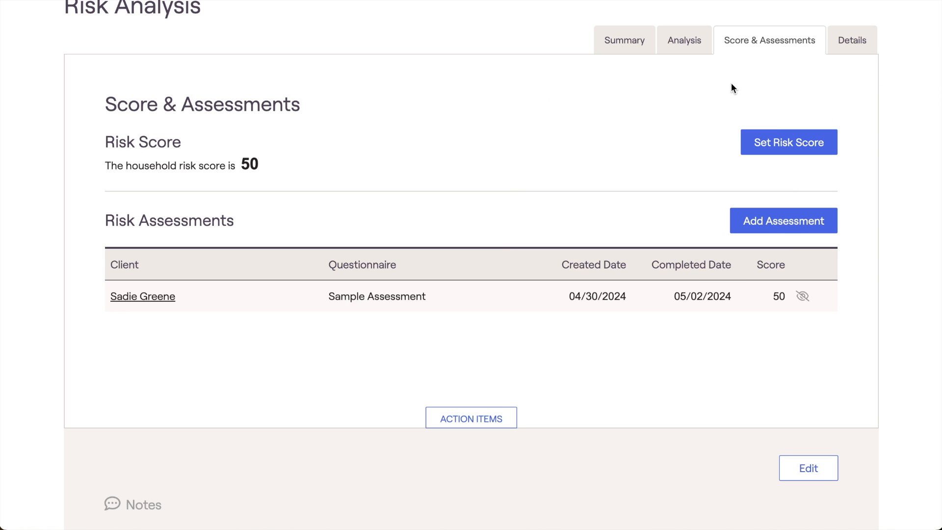
pyautogui.click(624, 39)
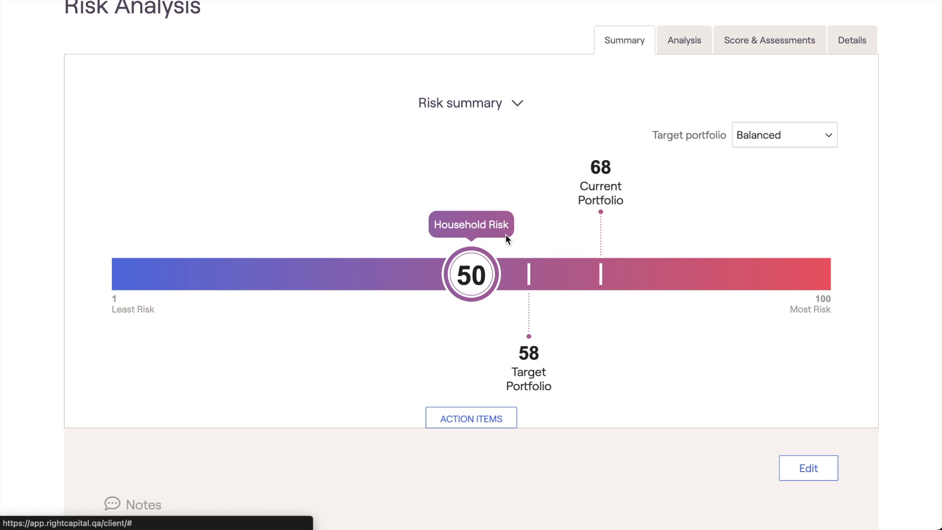
# - Go back to Score & Assessments showing household score 50 beside the sample assessment
pyautogui.click(768, 40)
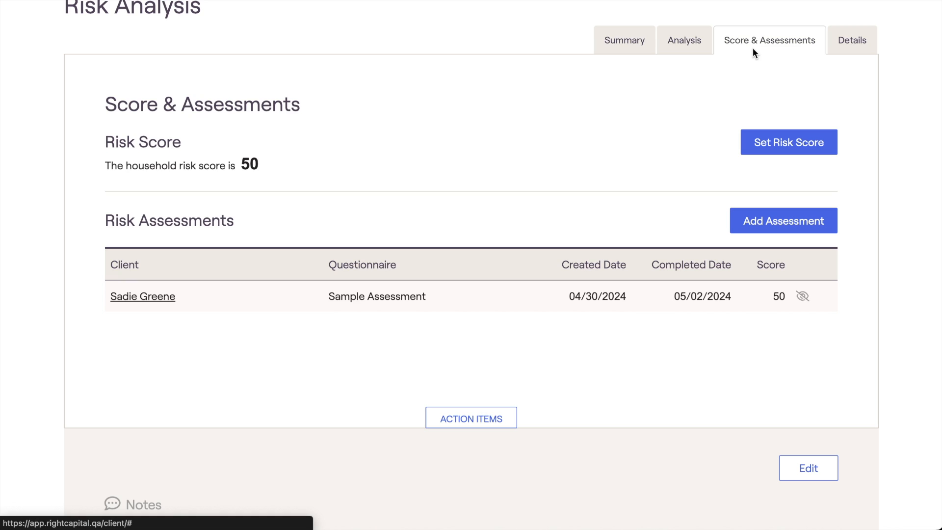
pyautogui.moveTo(285, 227)
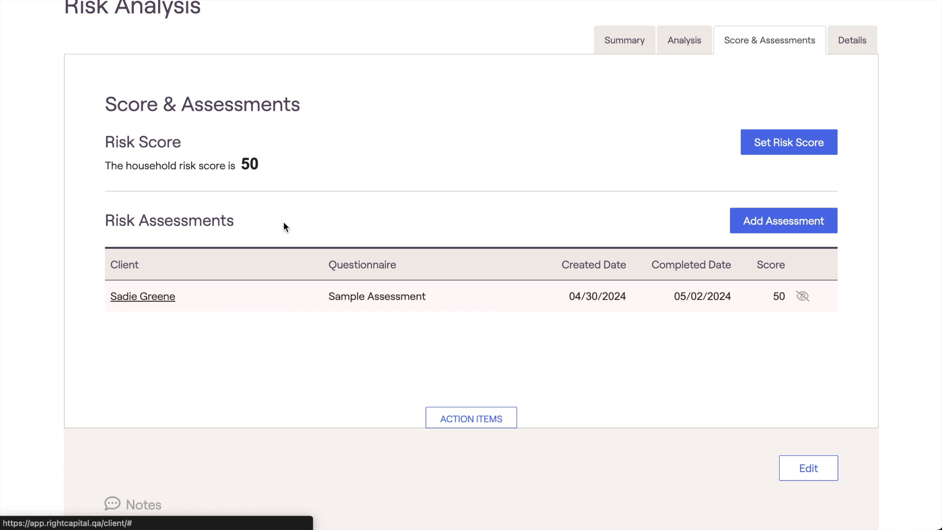
pyautogui.moveTo(377, 296)
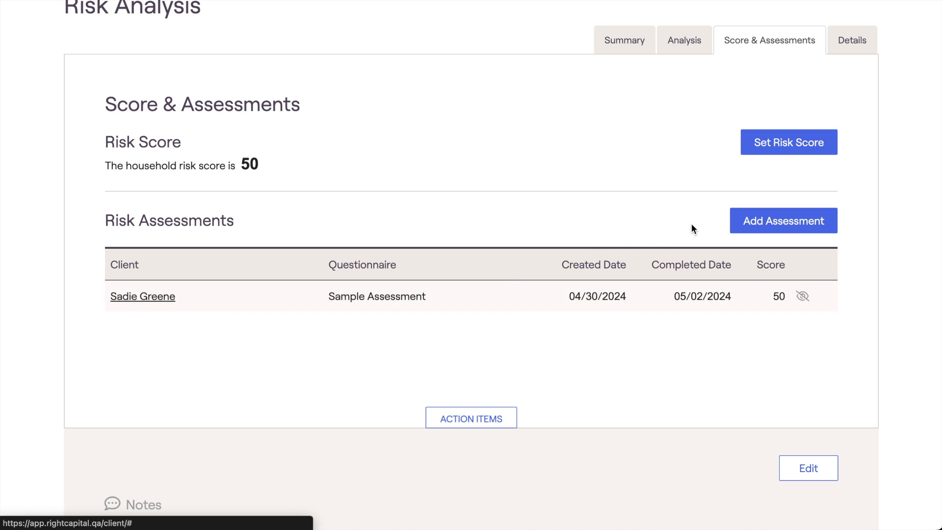
pyautogui.click(783, 219)
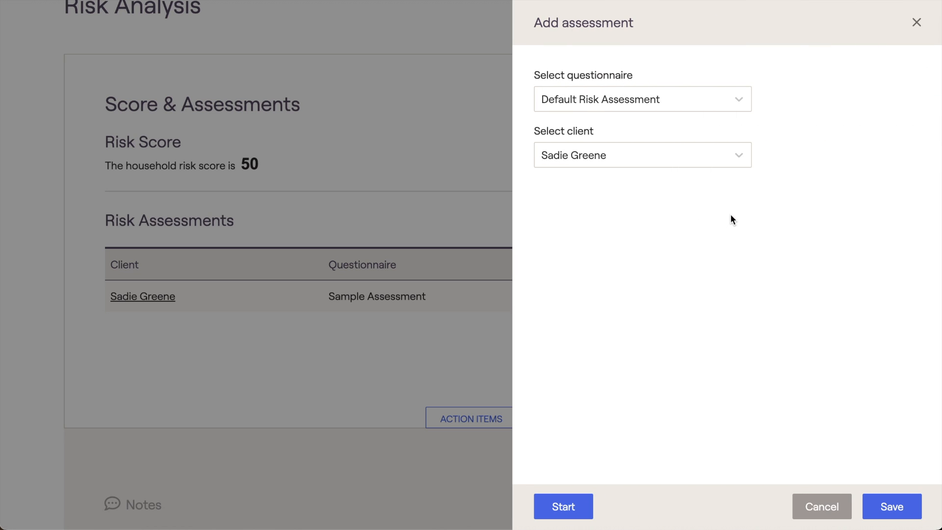
pyautogui.moveTo(563, 506)
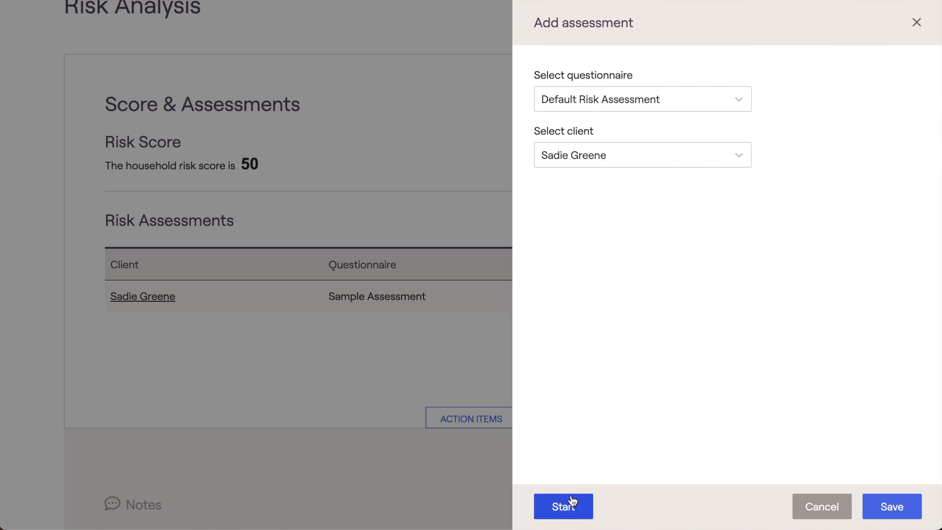
pyautogui.moveTo(565, 503)
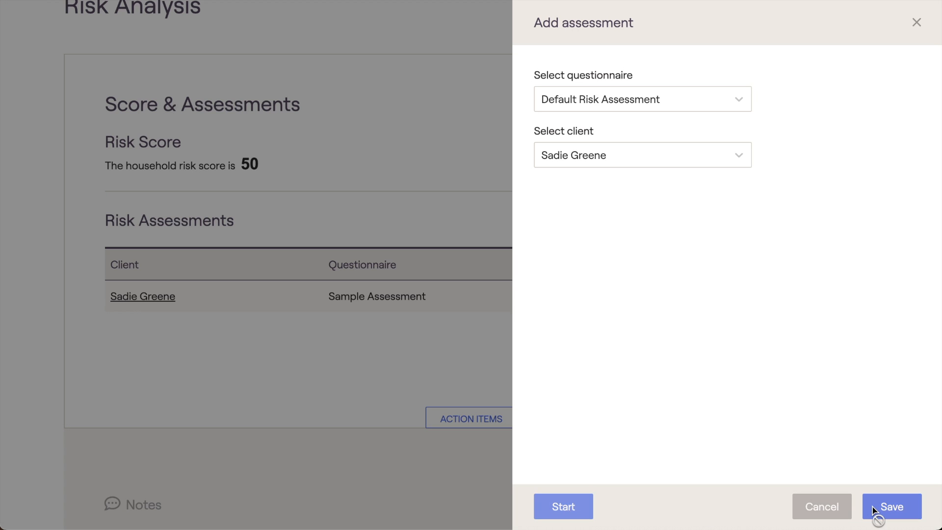
pyautogui.click(892, 506)
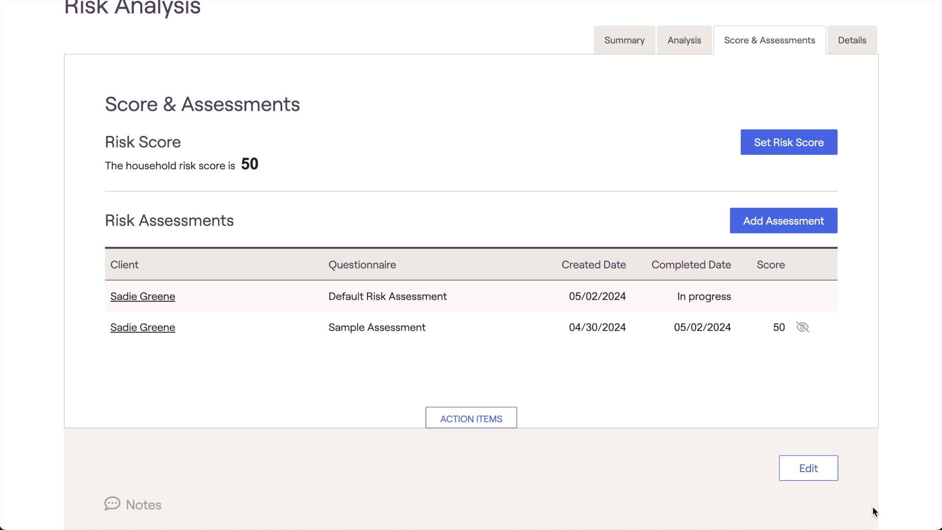
pyautogui.moveTo(736, 392)
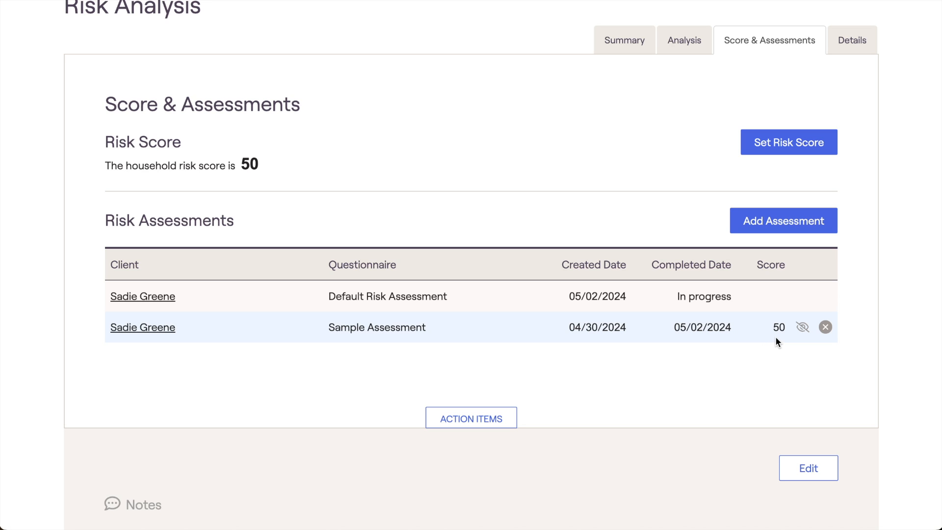
pyautogui.moveTo(763, 344)
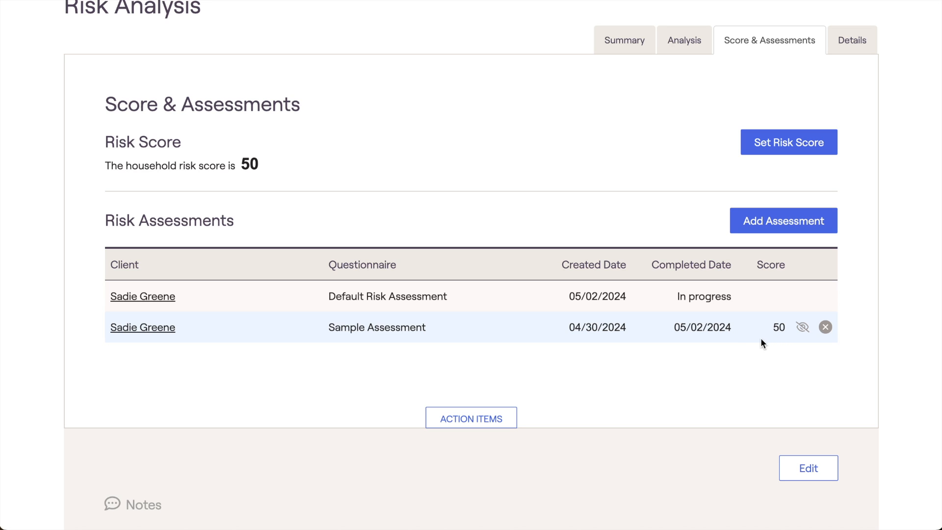
pyautogui.moveTo(682, 345)
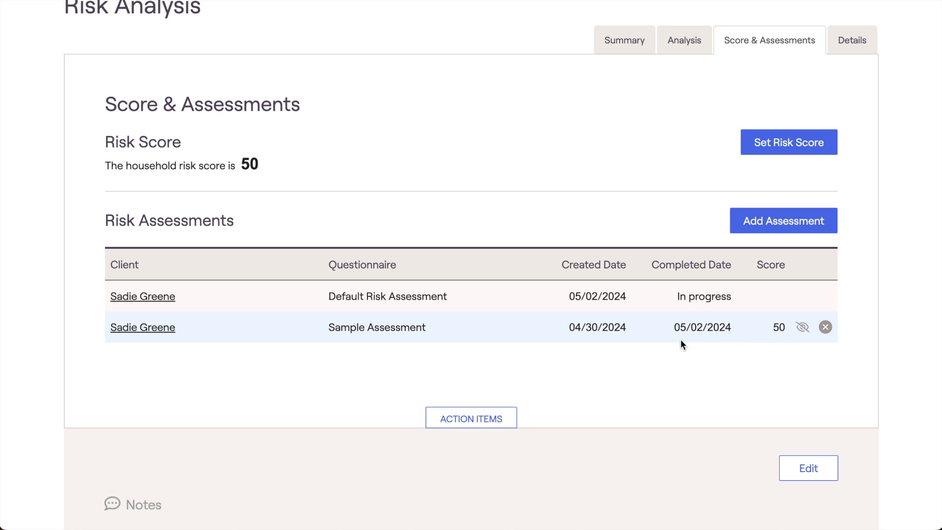
# - Share Sadie's completed Sample Assessment (score 50) with the client and confirm
pyautogui.click(143, 328)
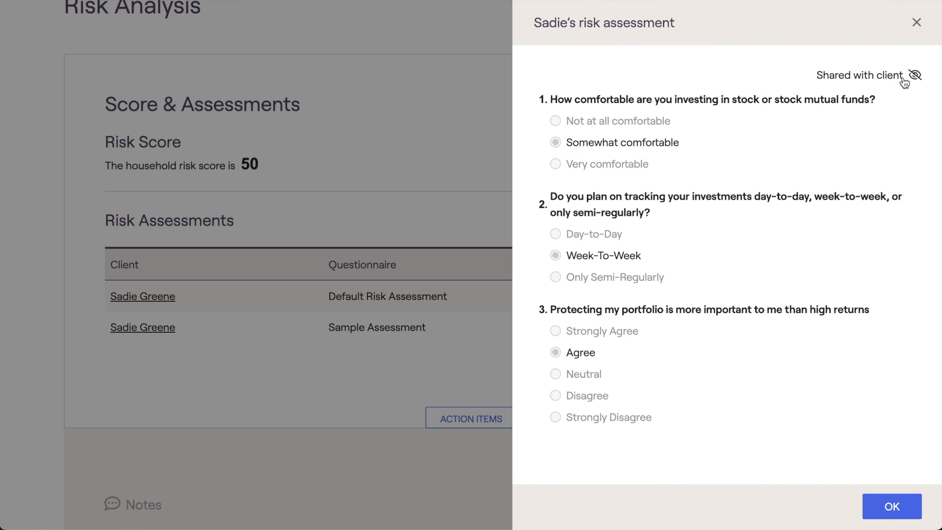
pyautogui.click(915, 76)
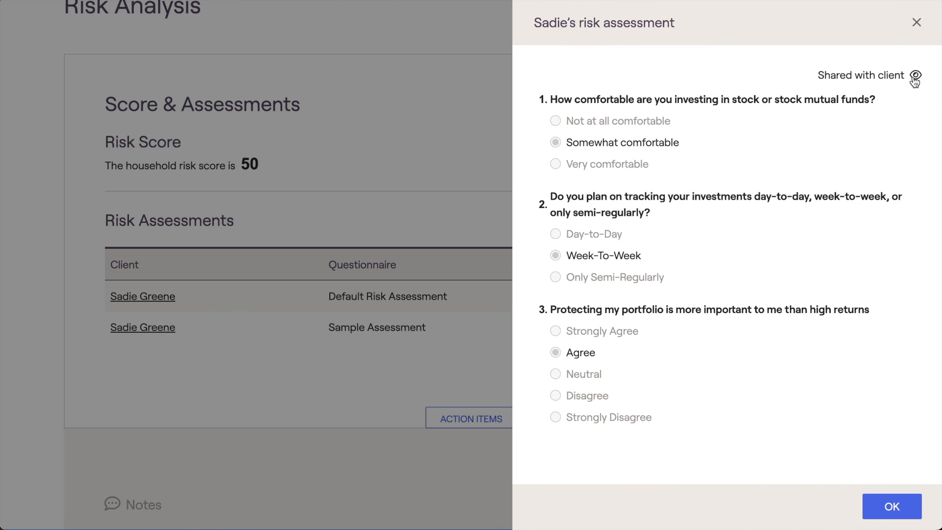
pyautogui.click(892, 506)
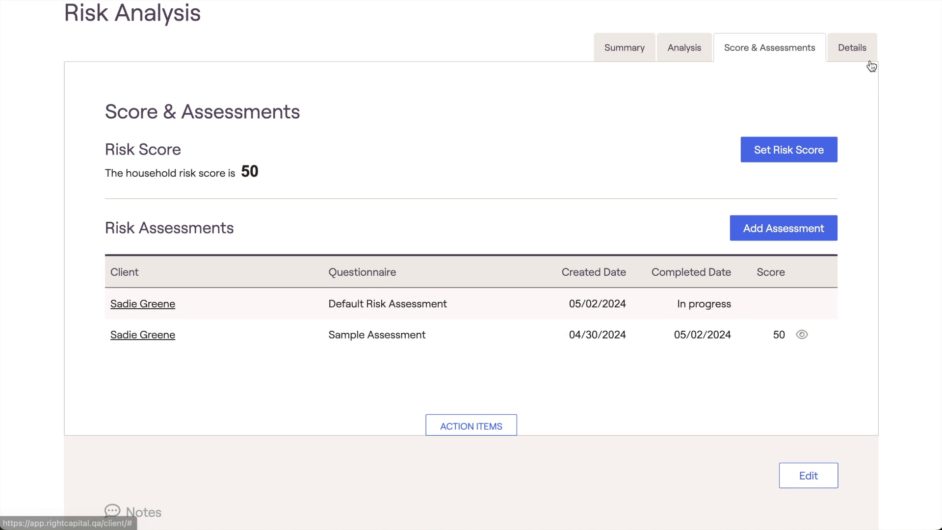
# - Review per-account risk details and add Joint Savings to the current portfolio
pyautogui.click(852, 47)
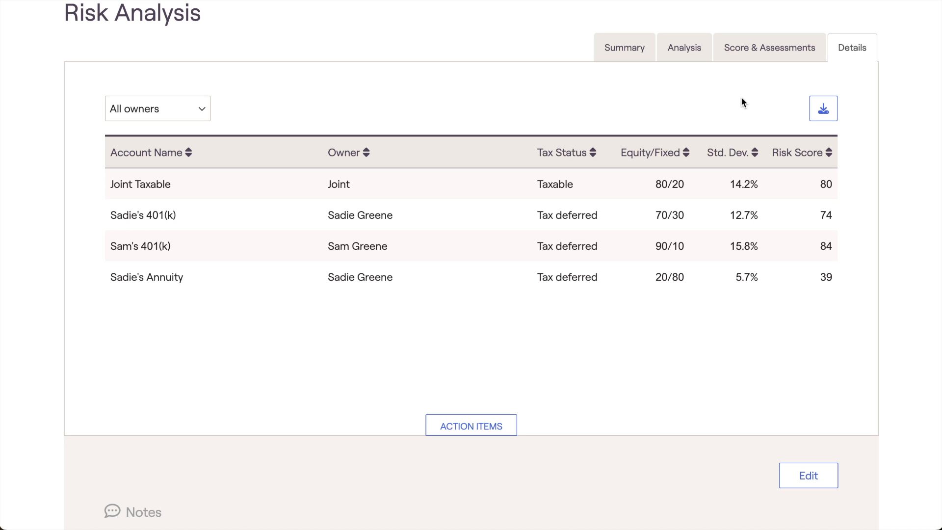
pyautogui.moveTo(505, 461)
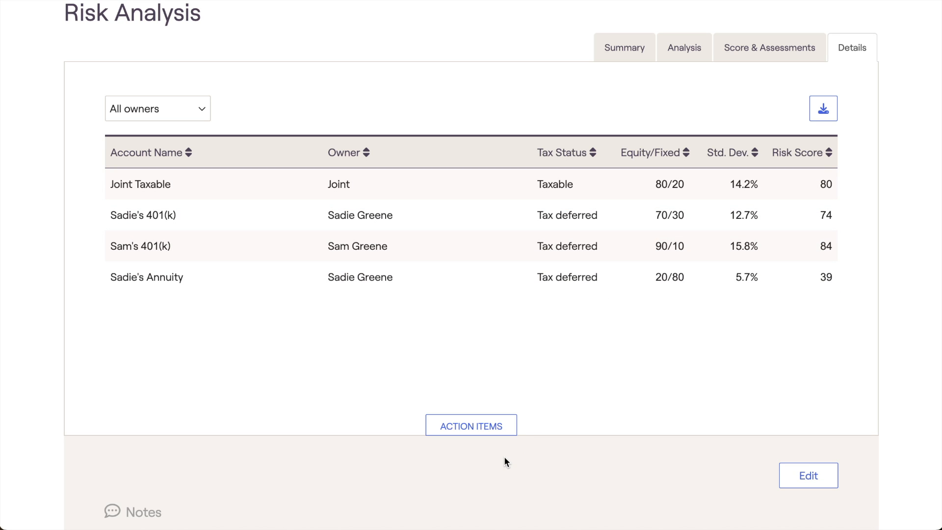
pyautogui.click(807, 475)
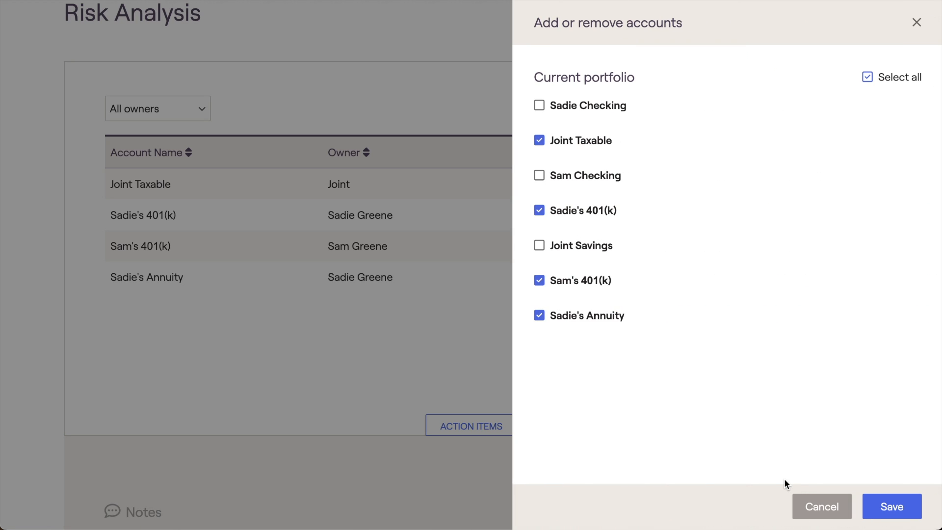
pyautogui.click(538, 245)
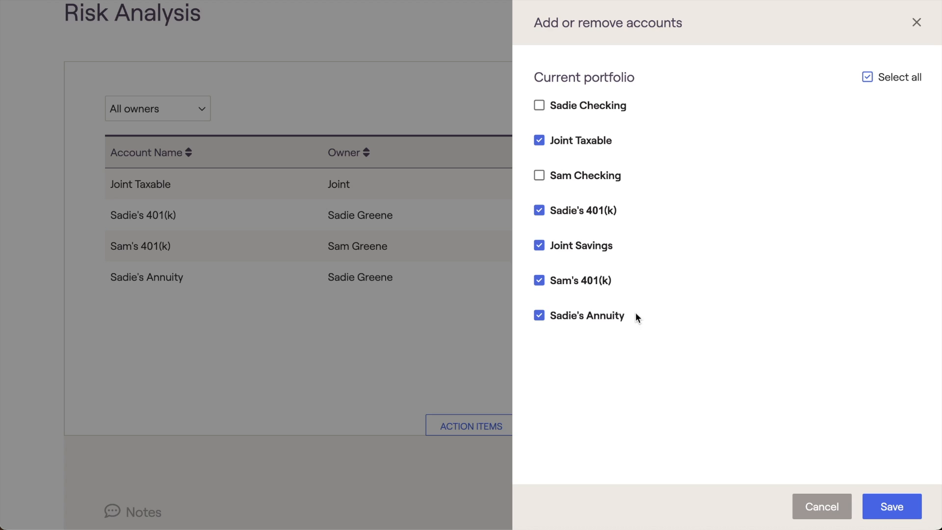
pyautogui.click(891, 506)
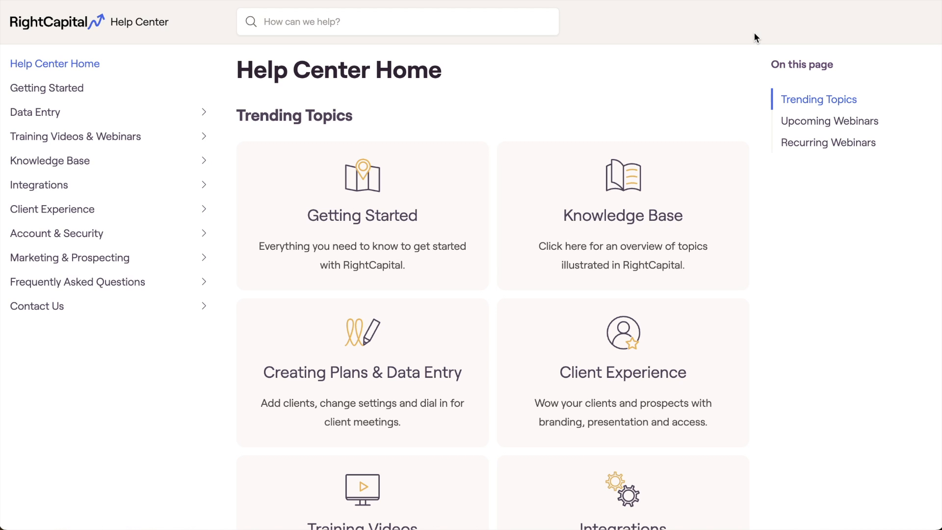
# - Reach the Support contact page under the Help Center's Contact Us topics
pyautogui.click(36, 306)
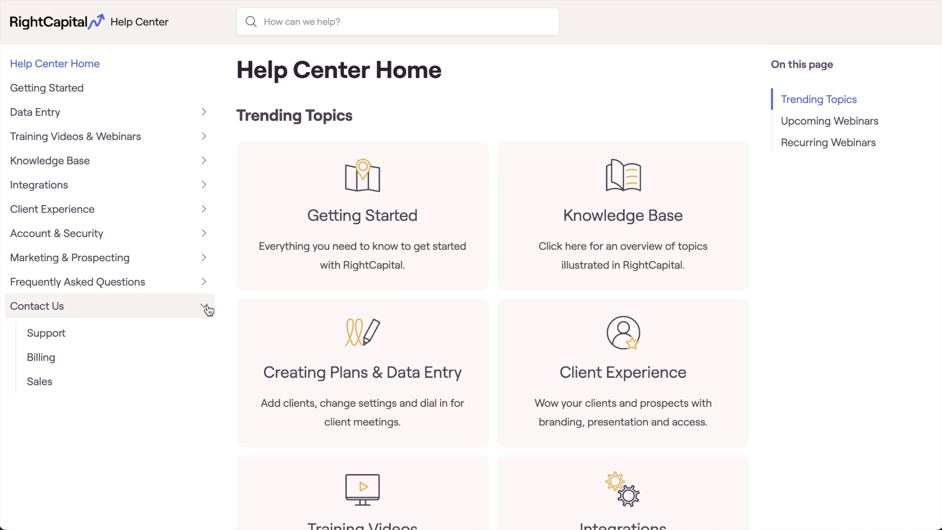
pyautogui.click(46, 332)
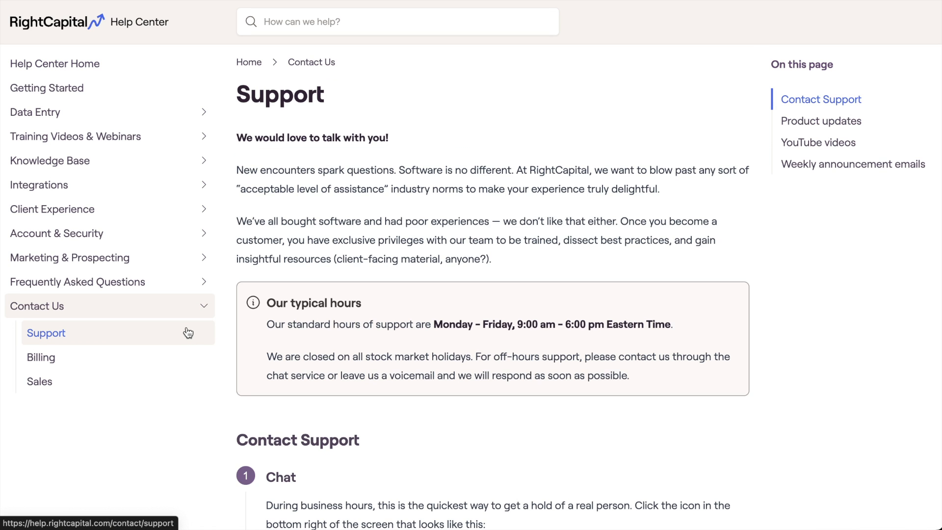